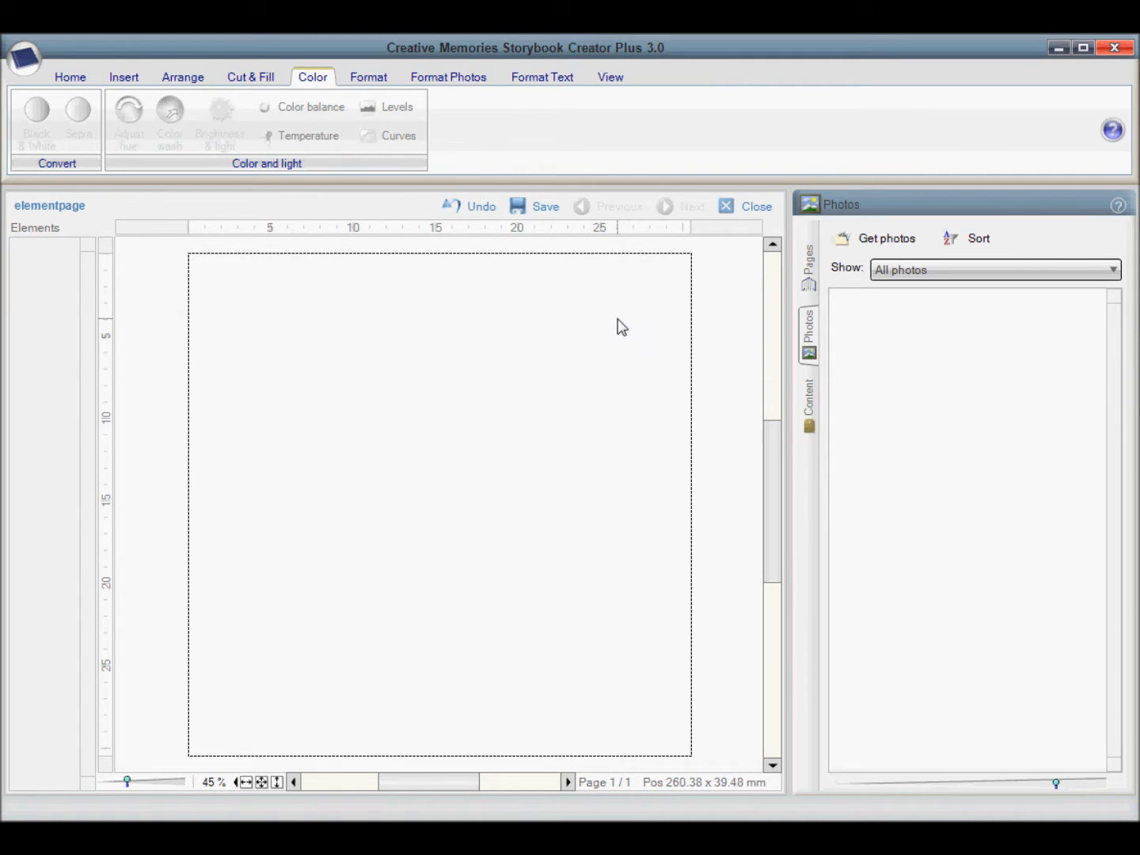
mouse_move(887, 239)
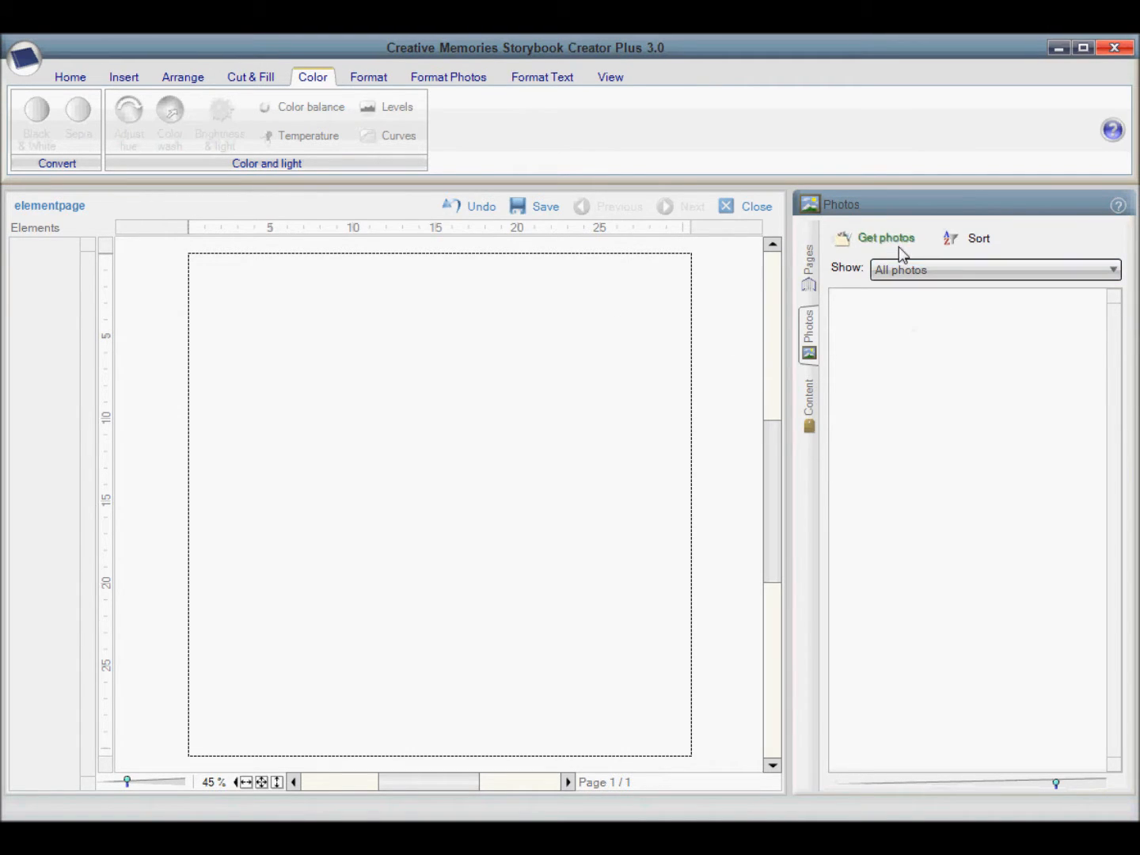
mouse_move(837, 225)
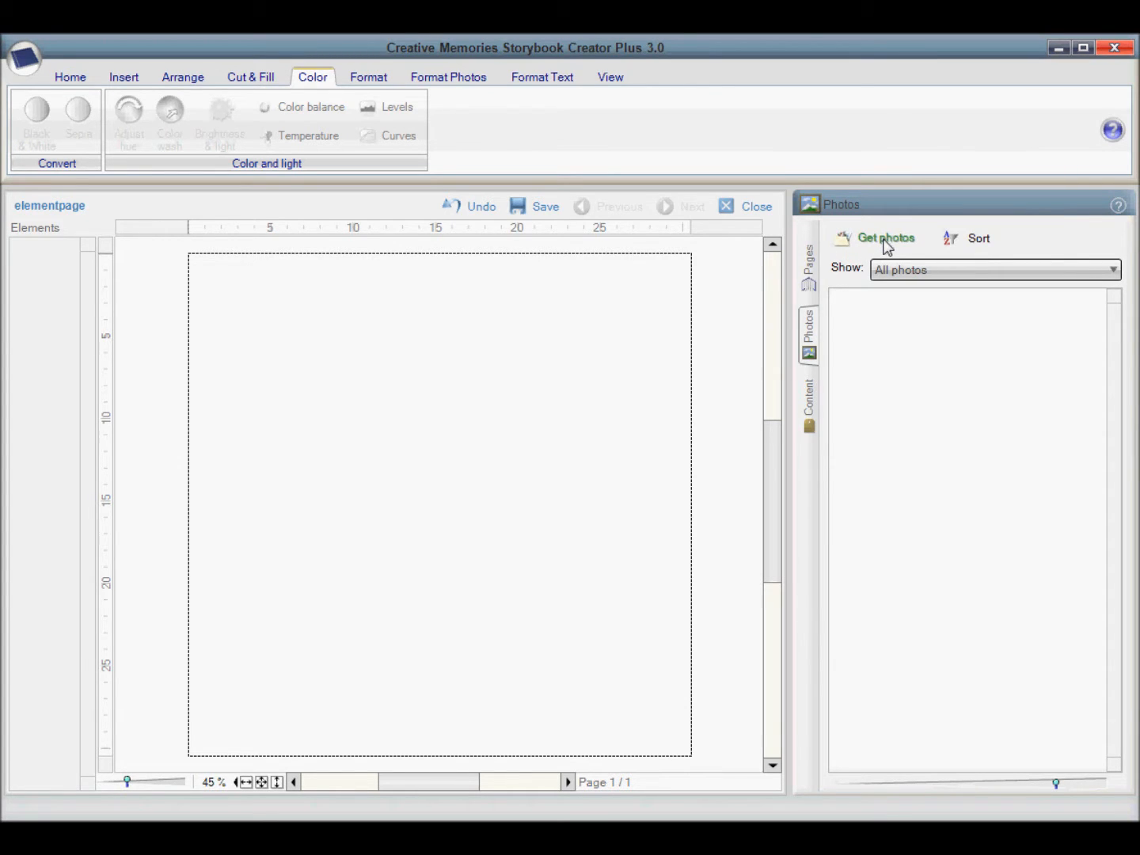
Step: Import the floral paper and yellow-grey flourish from the Ring it In kit folder into the photos tray
click(995, 269)
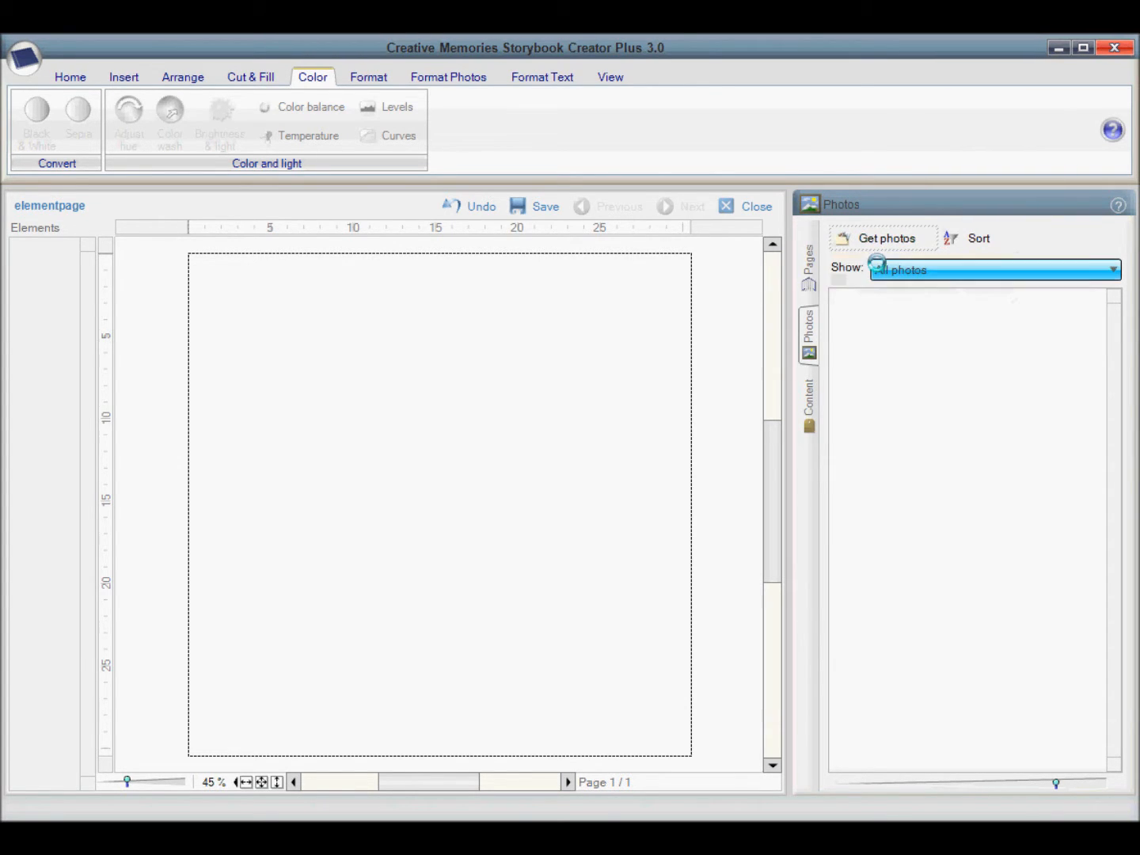
click(887, 239)
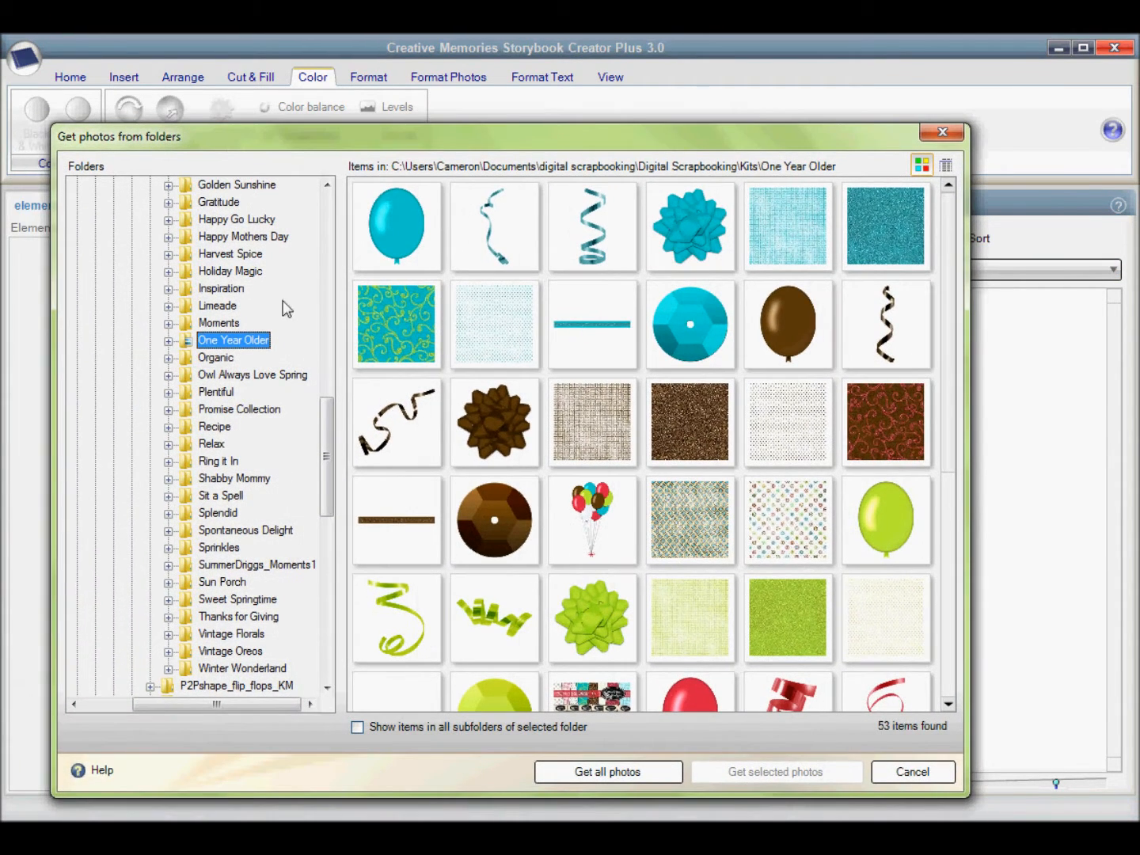
mouse_move(207, 549)
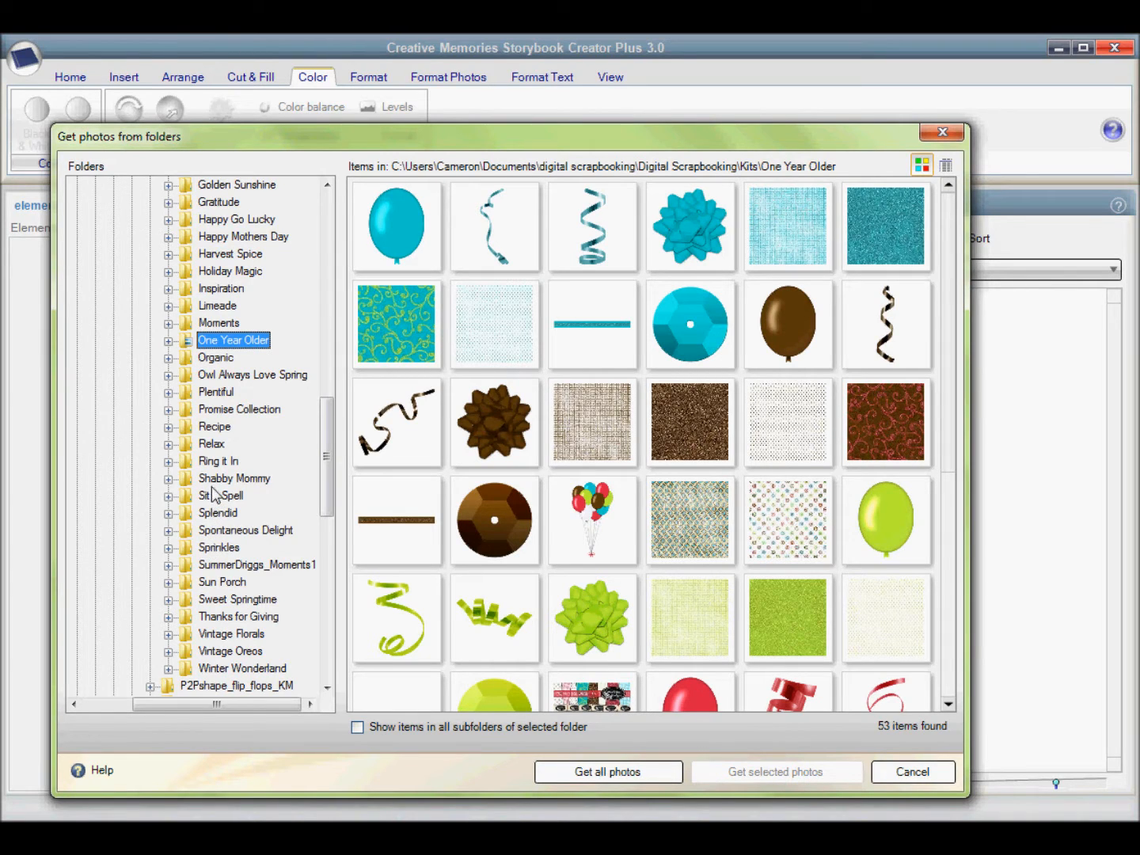
click(235, 478)
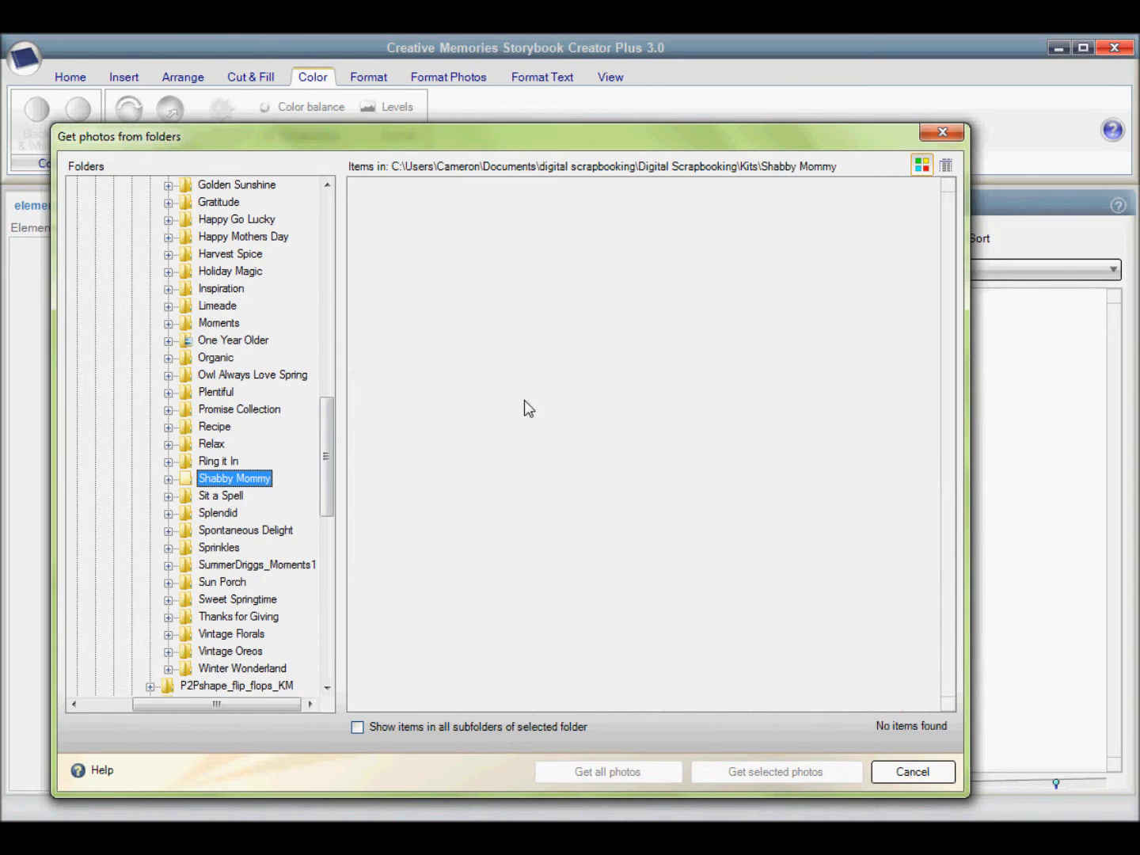
mouse_move(542, 399)
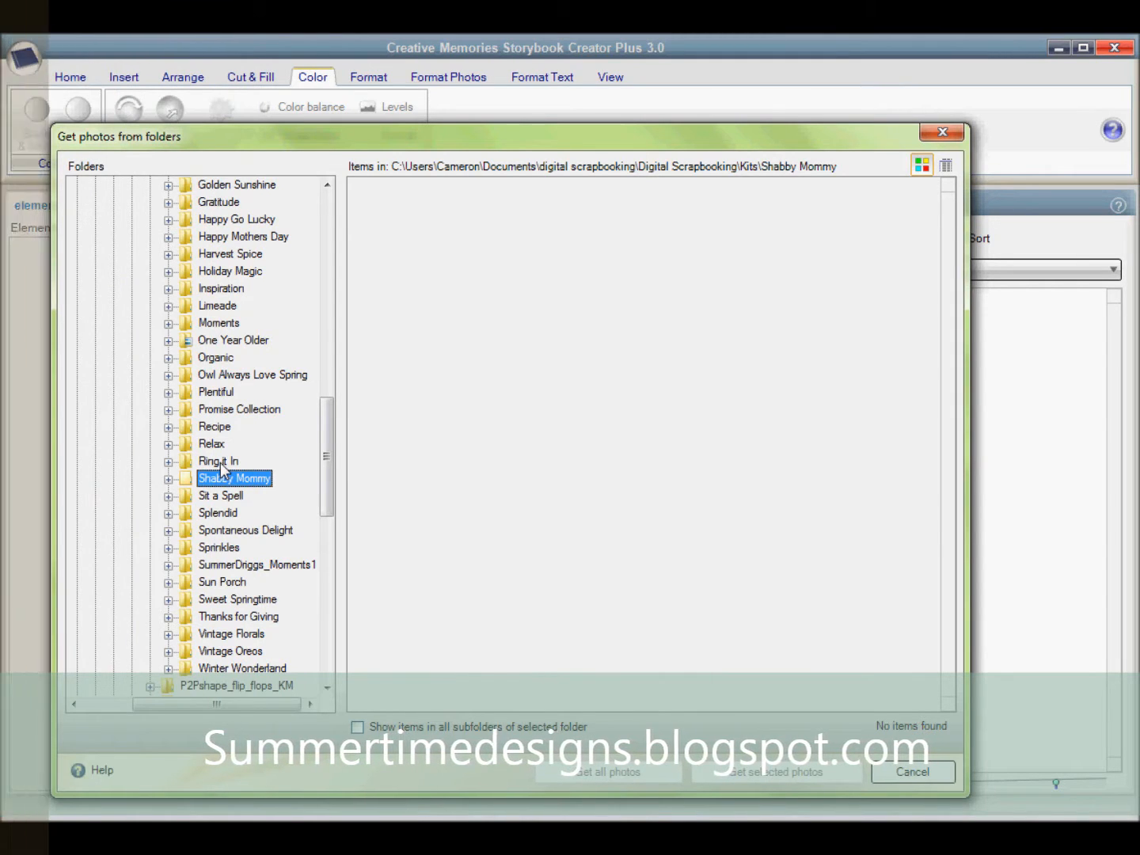
click(219, 461)
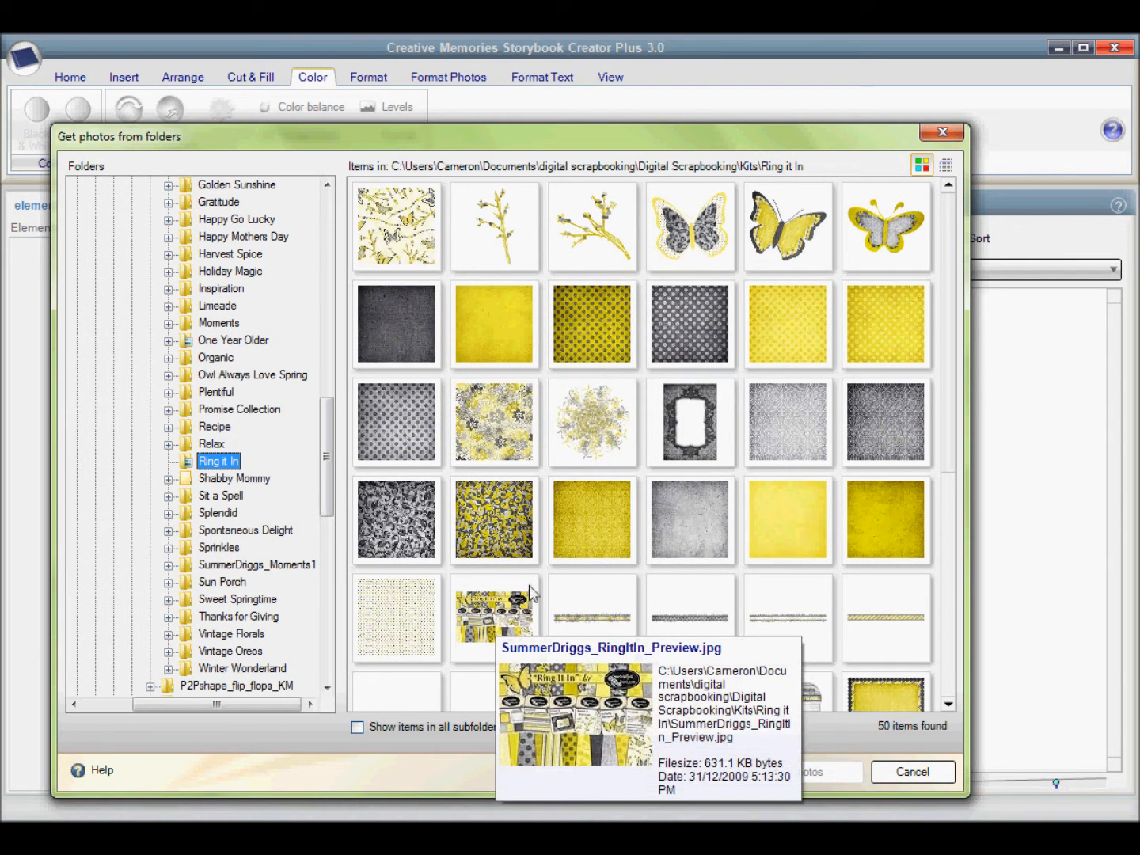
mouse_move(496, 425)
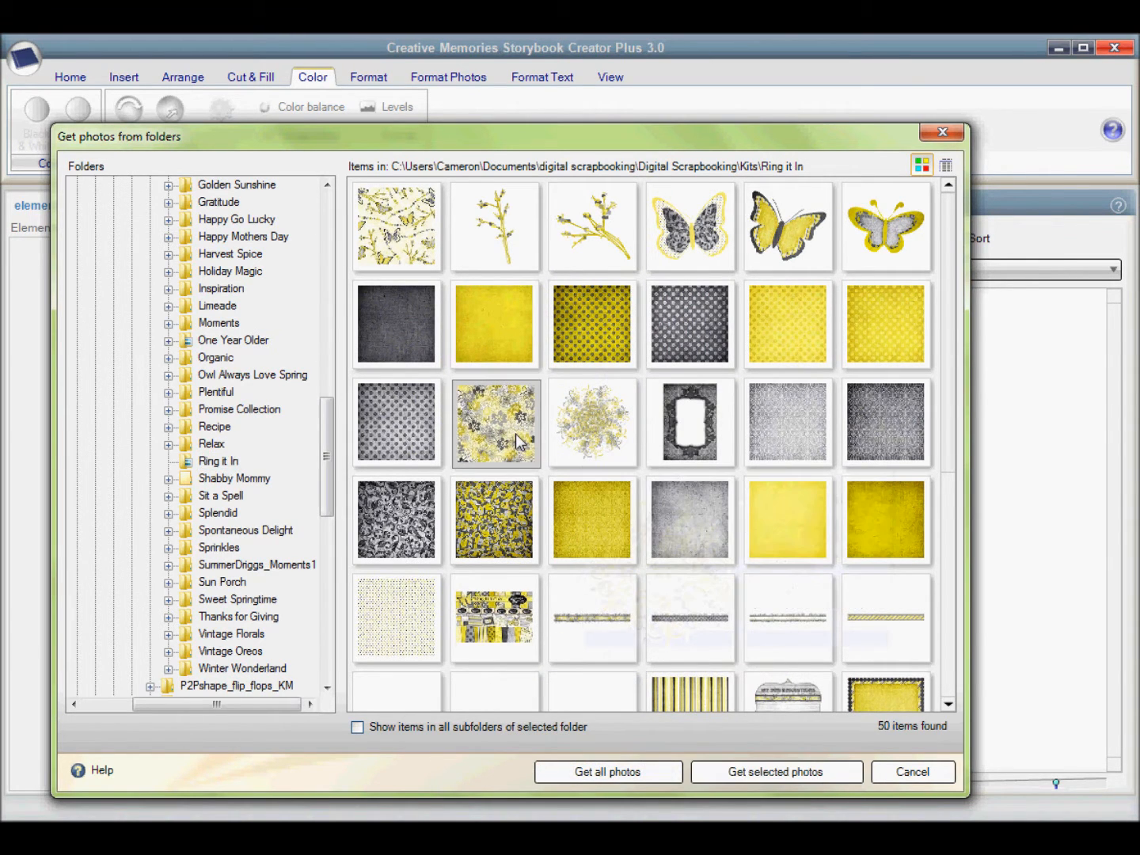
mouse_move(593, 425)
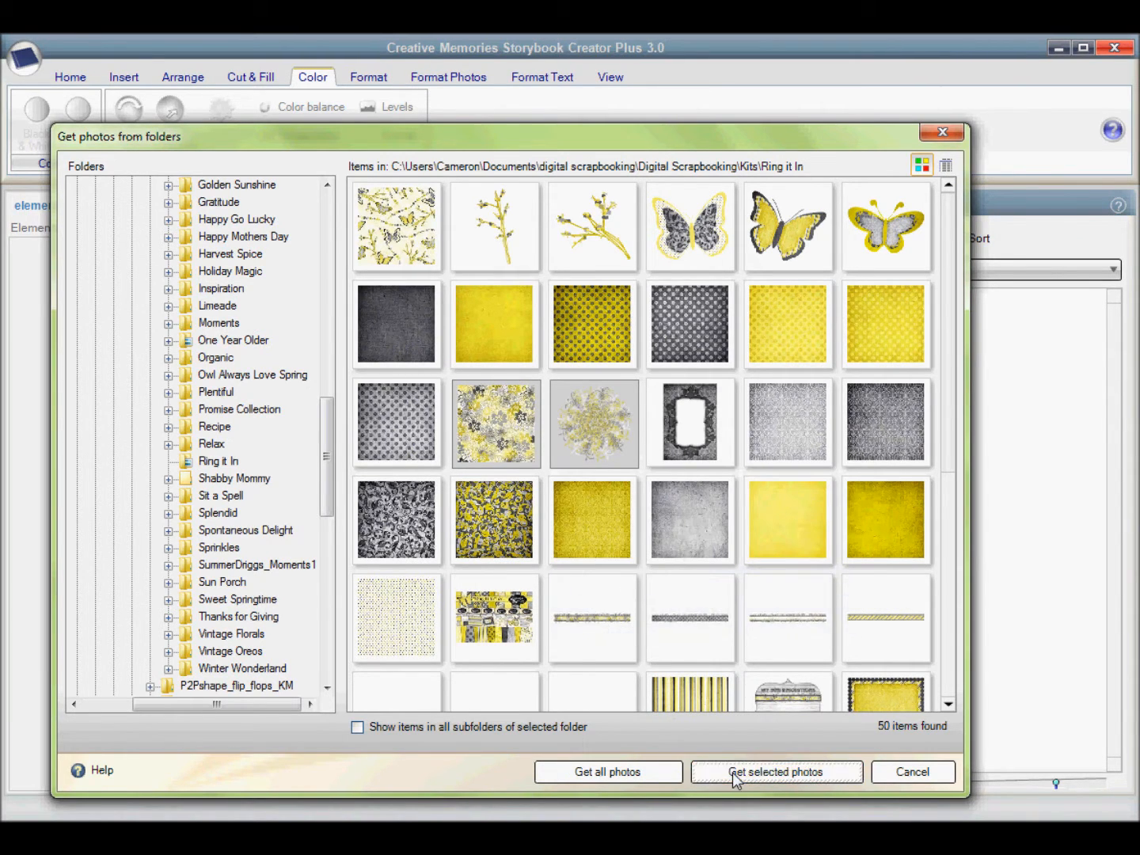
click(776, 773)
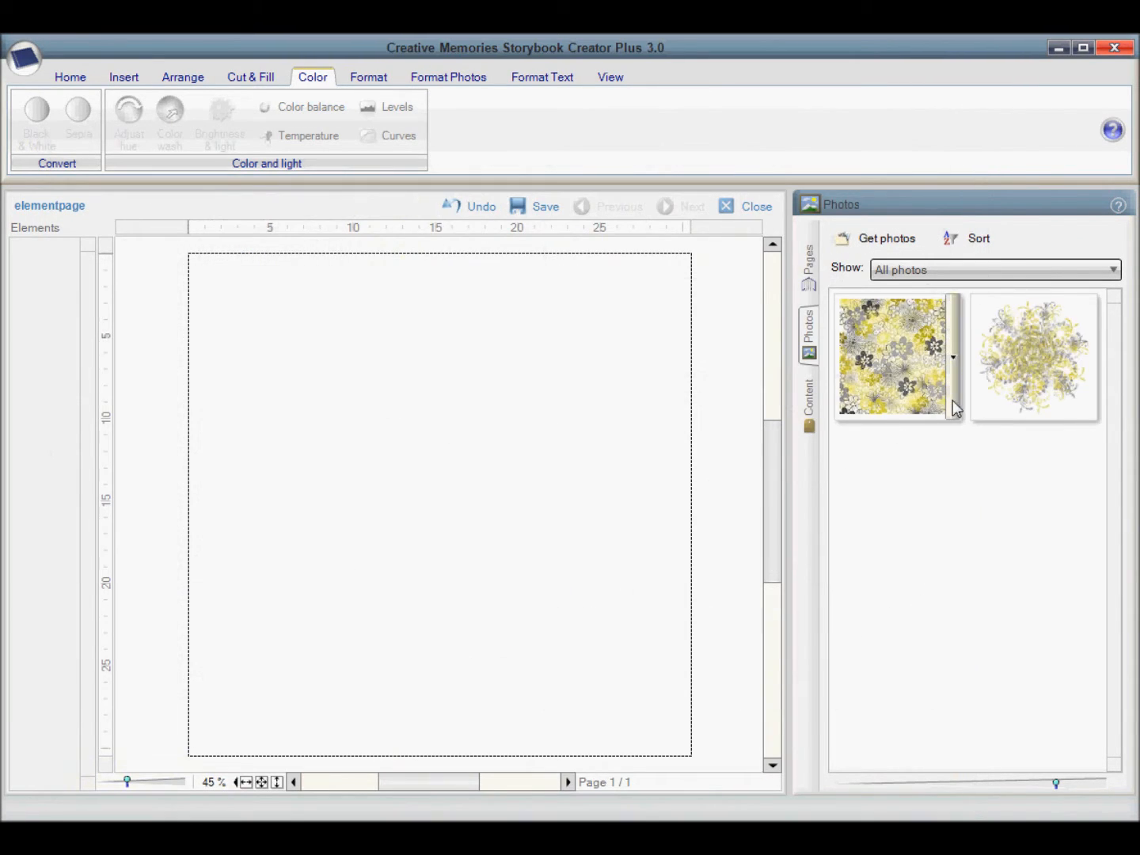
mouse_move(951, 368)
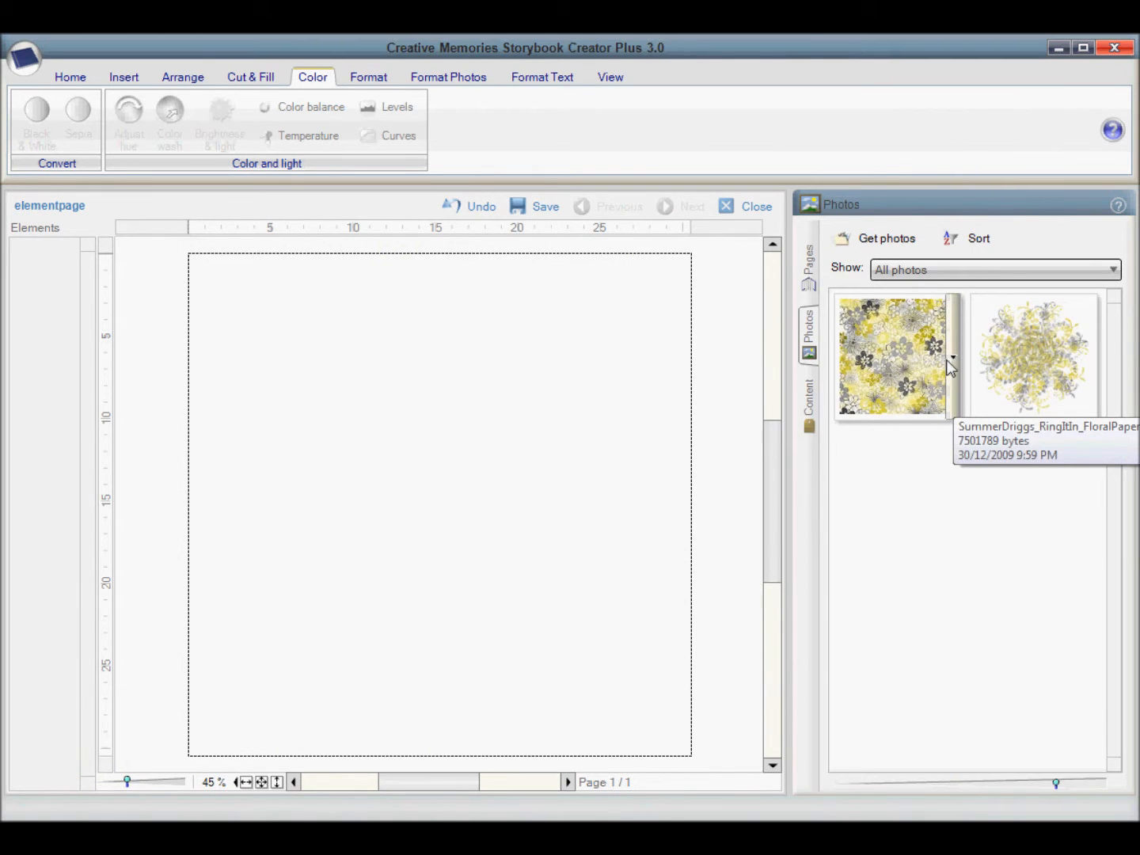
Step: Set the grey-and-yellow floral paper as the page background from its thumbnail menu
right_click(895, 356)
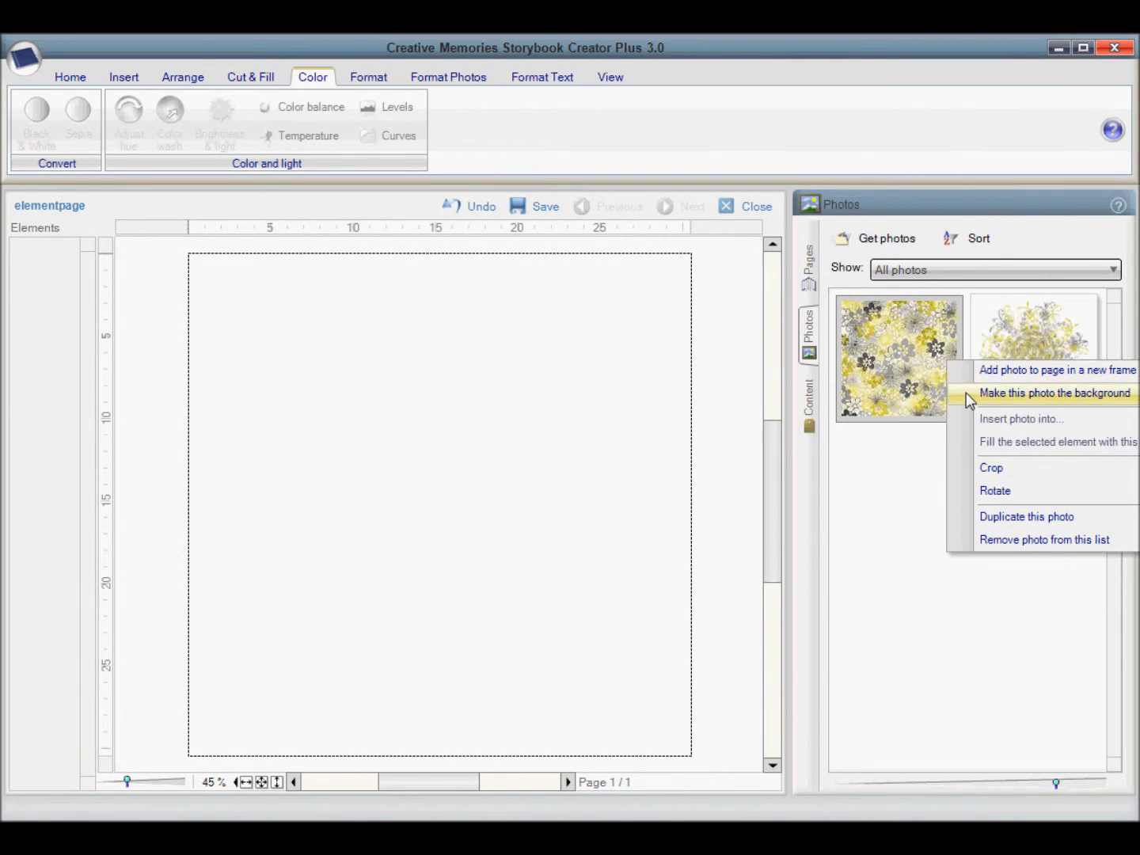
click(1055, 393)
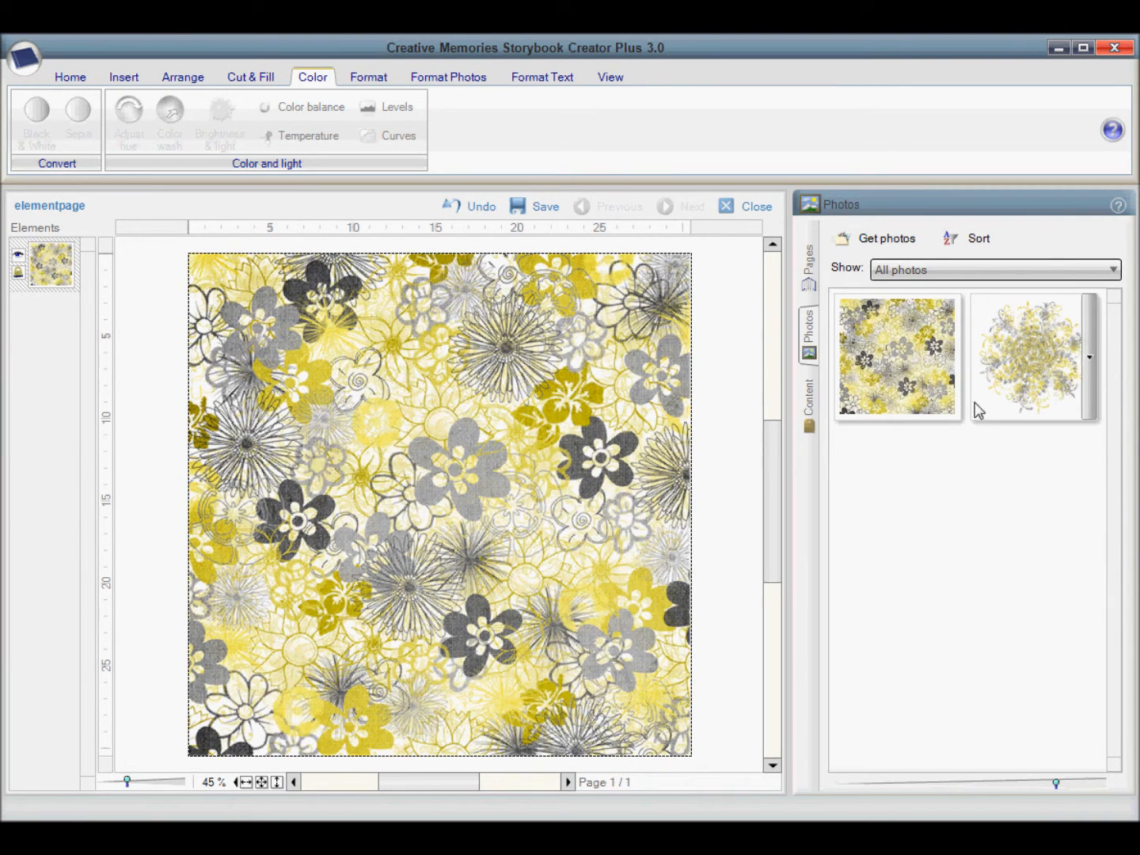
right_click(896, 356)
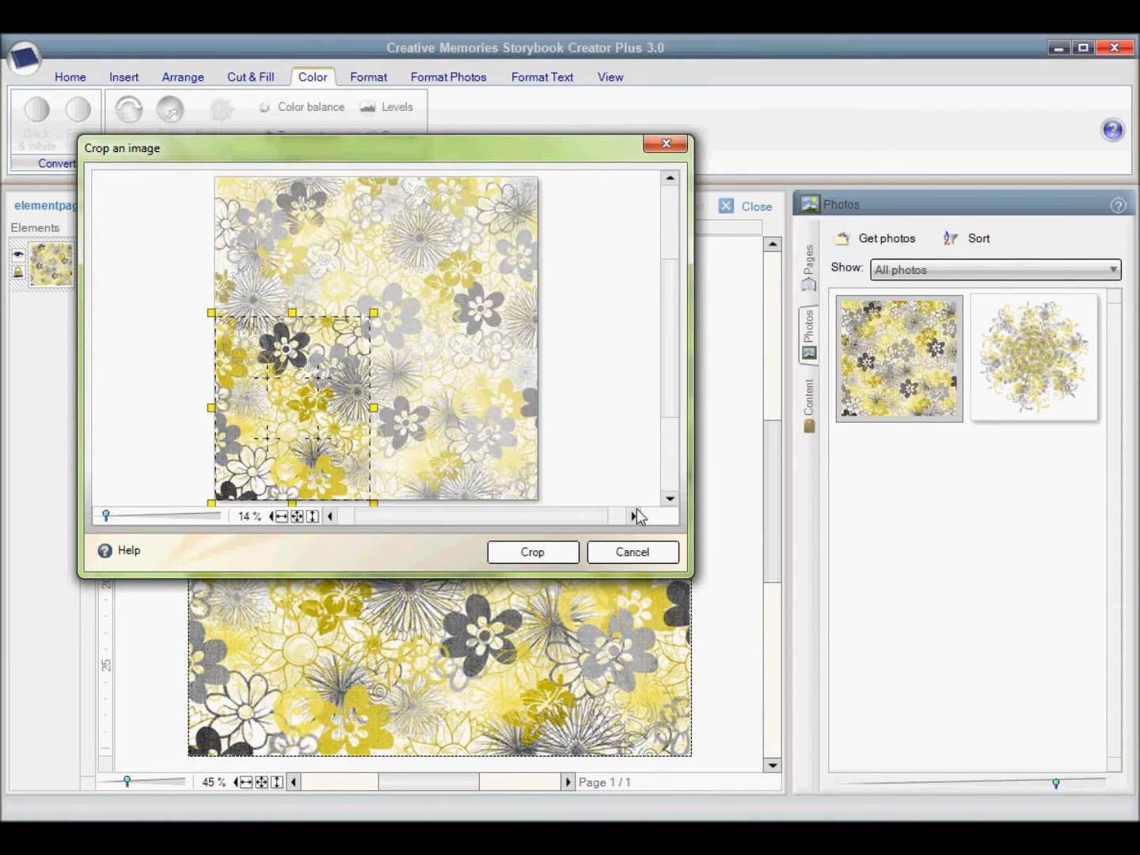
Step: Cancel the crop, leave the flourish as its own page element, and show the Pages list
click(630, 551)
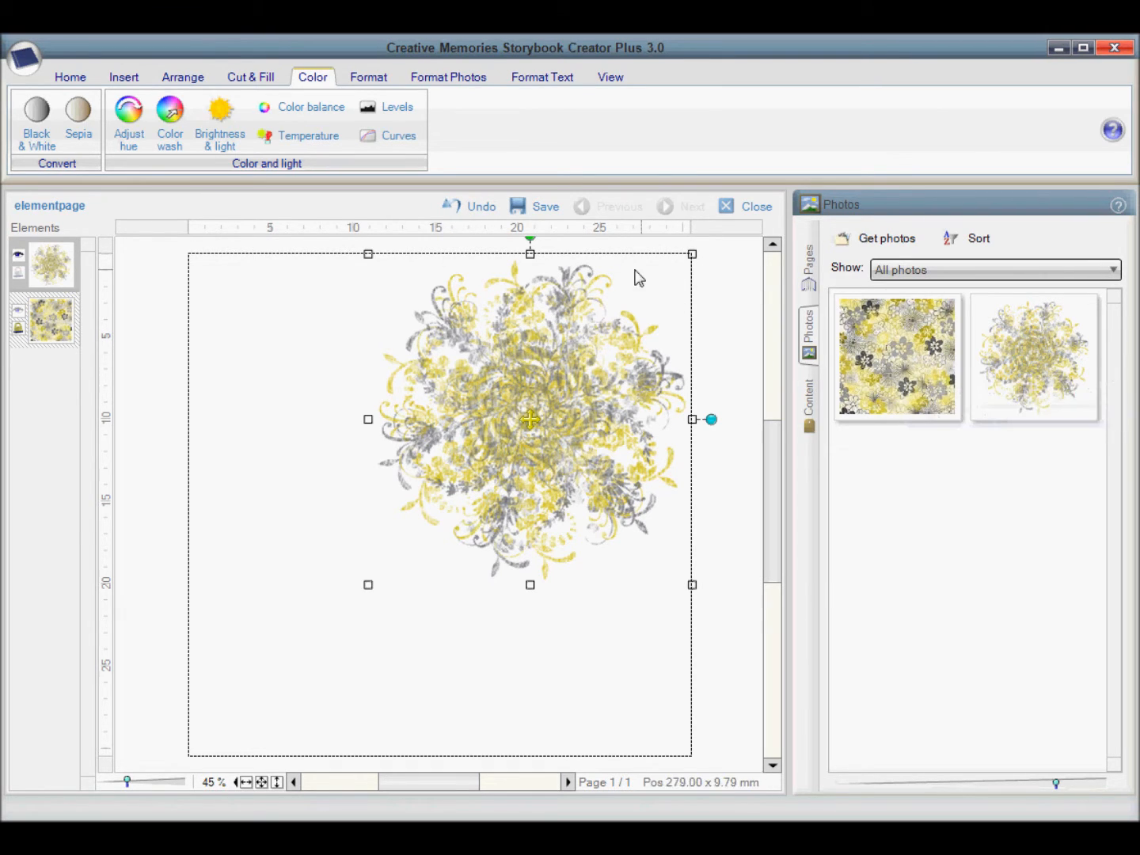
mouse_move(921, 330)
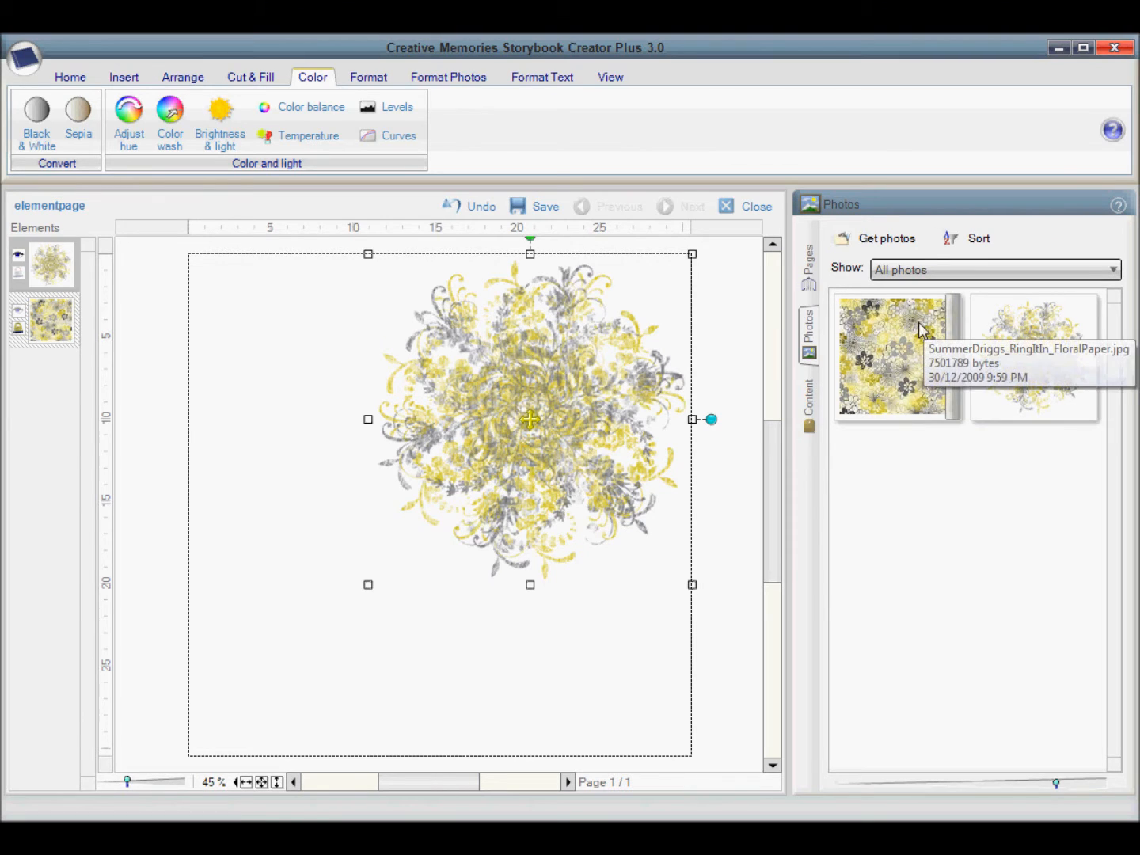
mouse_move(841, 420)
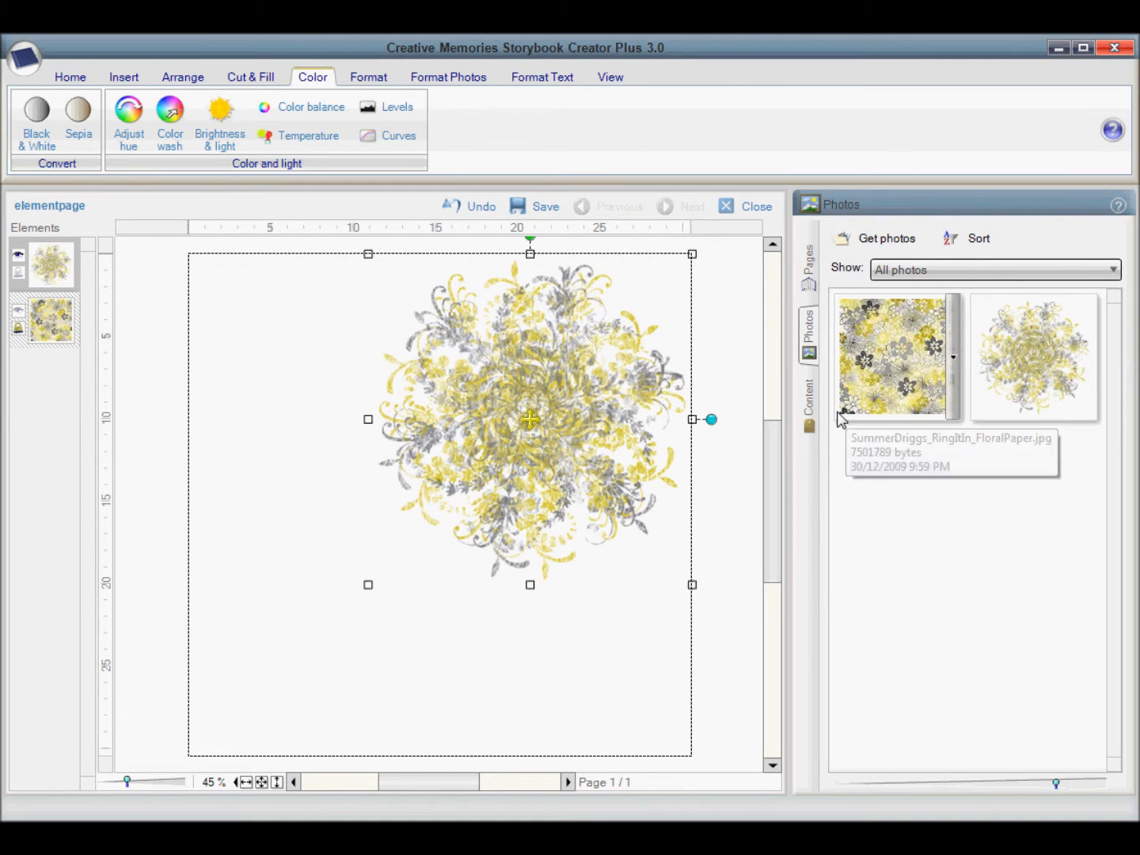
click(807, 261)
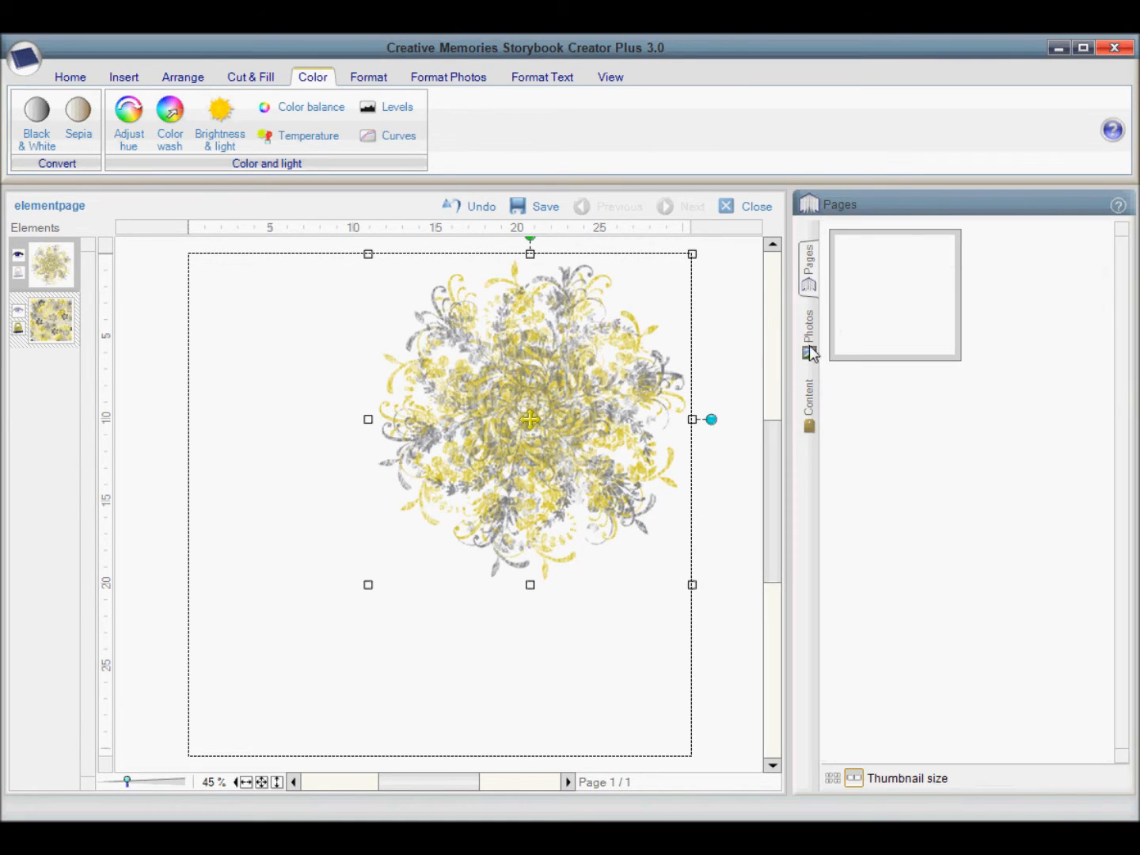
Step: Cut a heart shape from the pink Paper3 in the Cutting Board and place it on the page
click(810, 396)
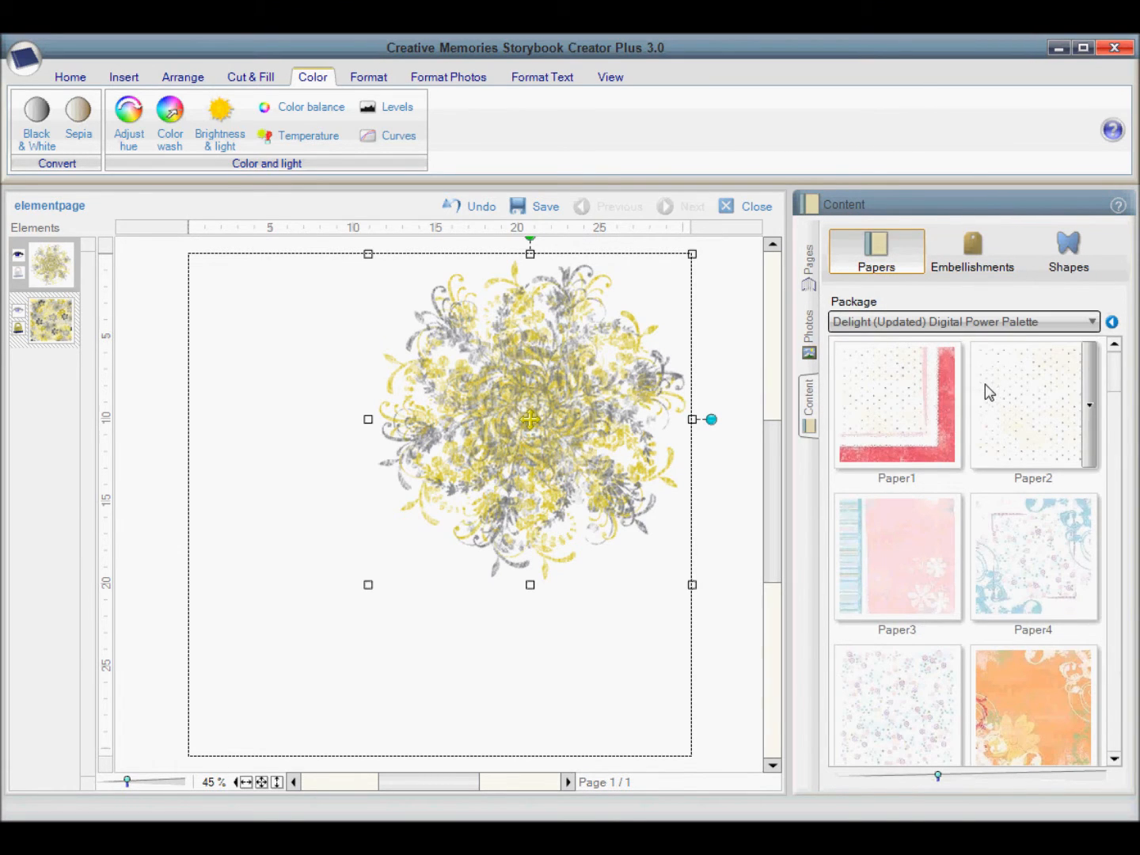
mouse_move(951, 404)
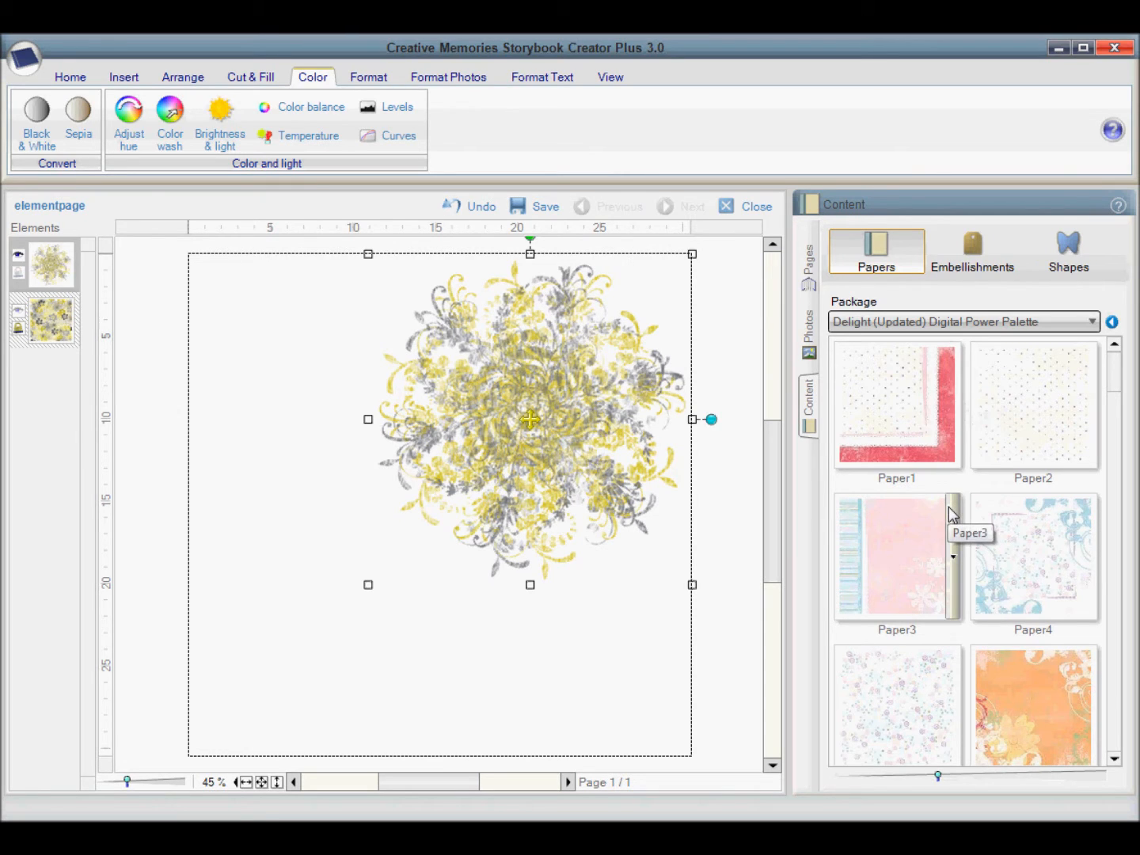
right_click(897, 555)
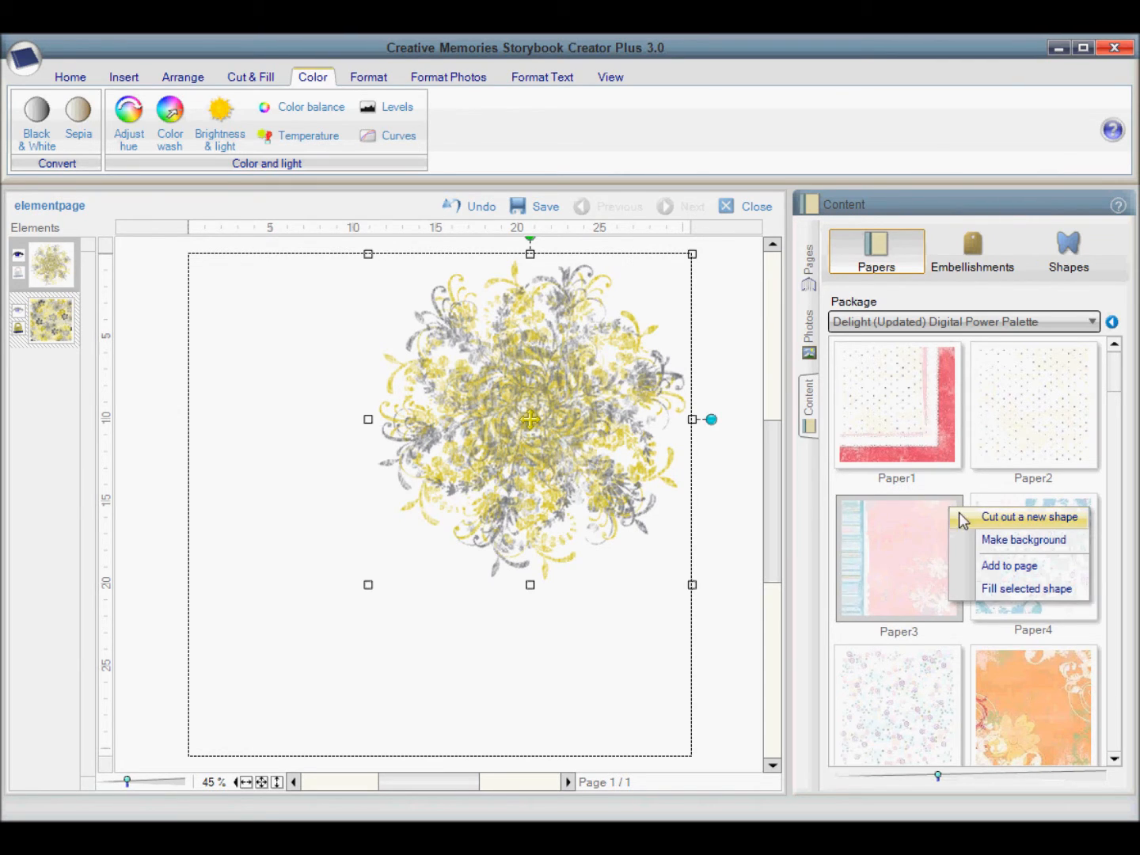
mouse_move(985, 530)
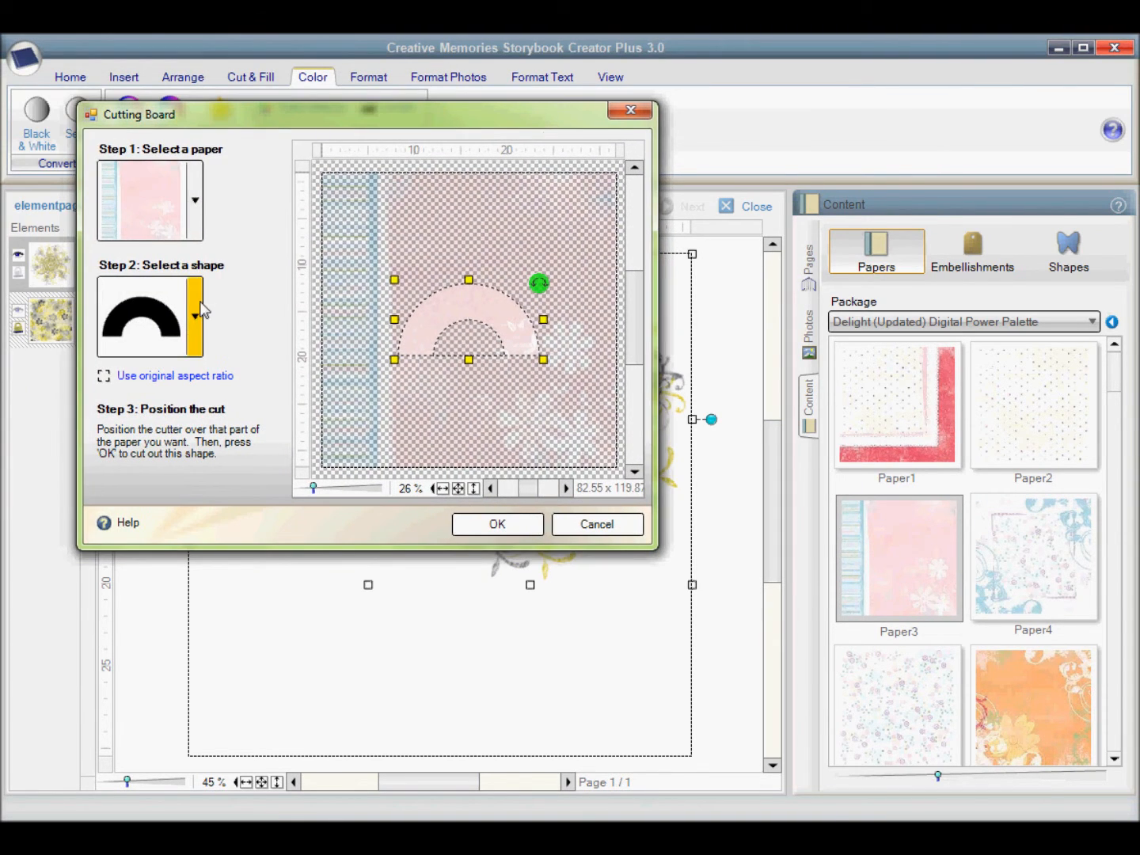
click(195, 317)
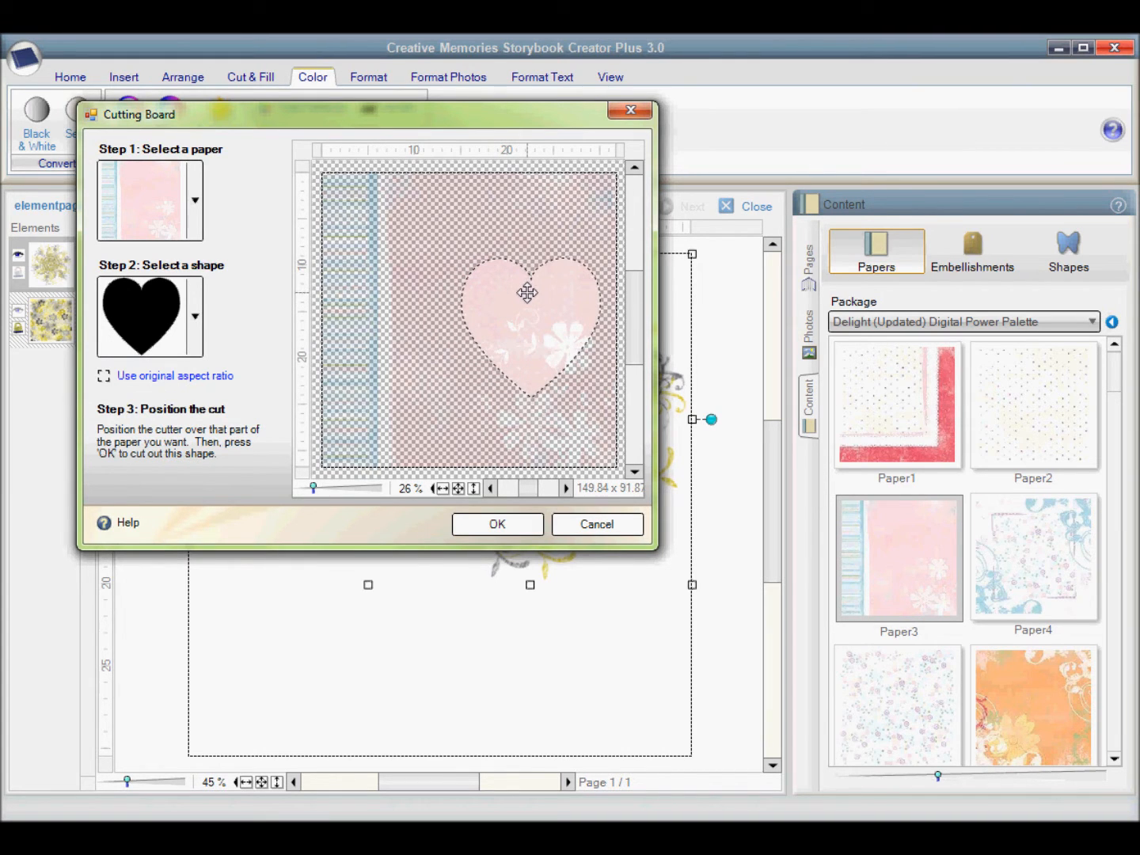
click(497, 525)
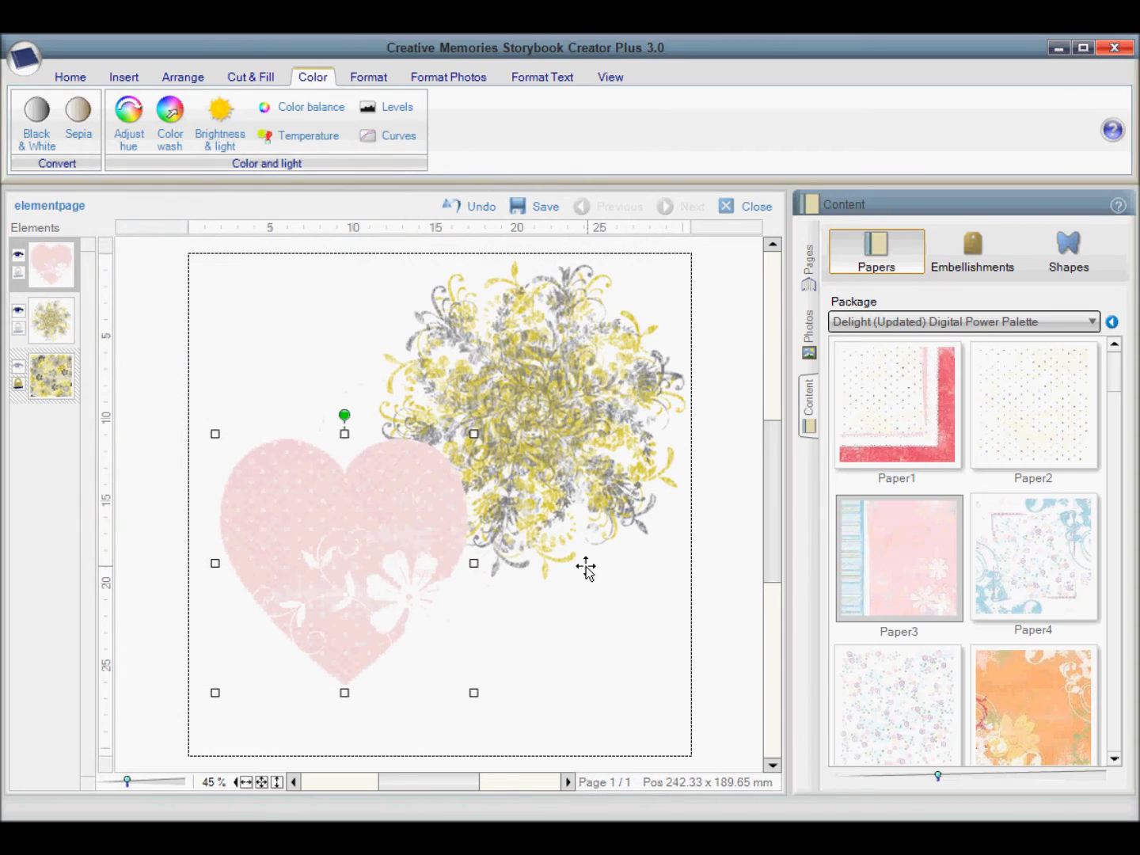
mouse_move(973, 247)
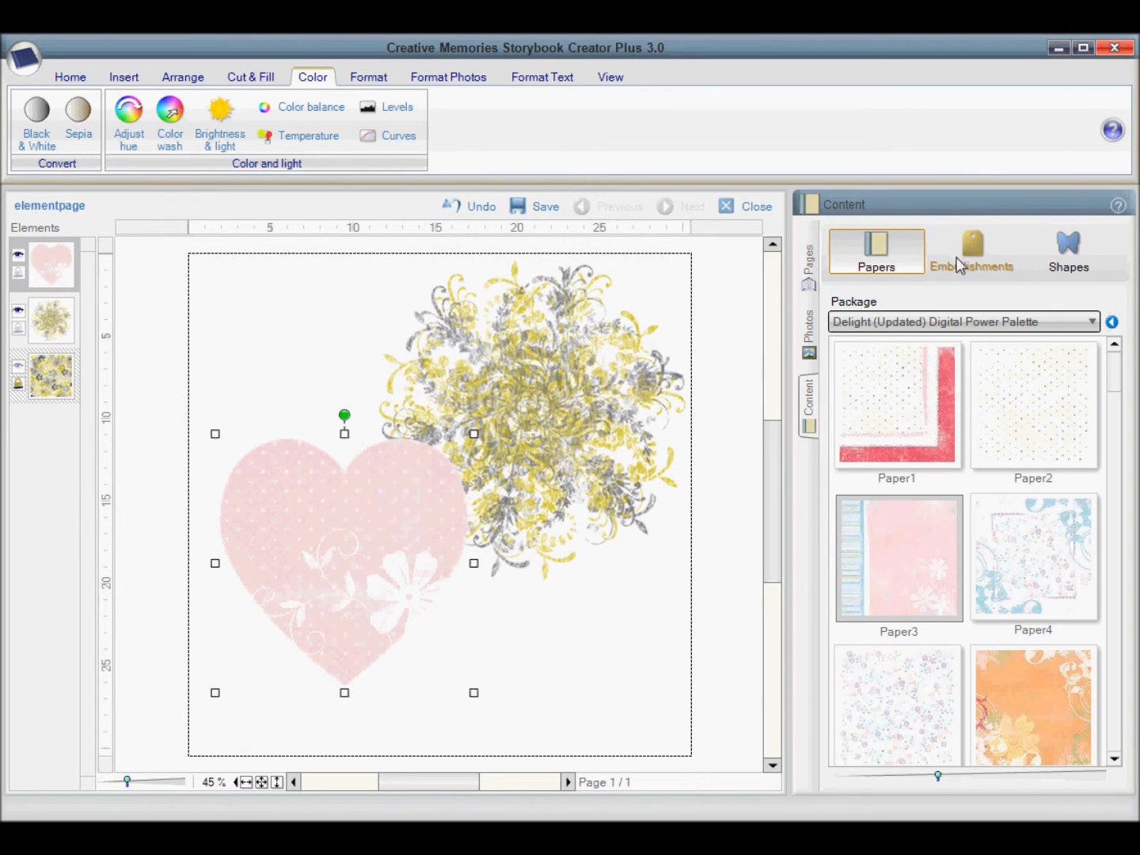
Step: Add the Ring it In floral square over the heart toward the upper right from the Photos panel
click(808, 333)
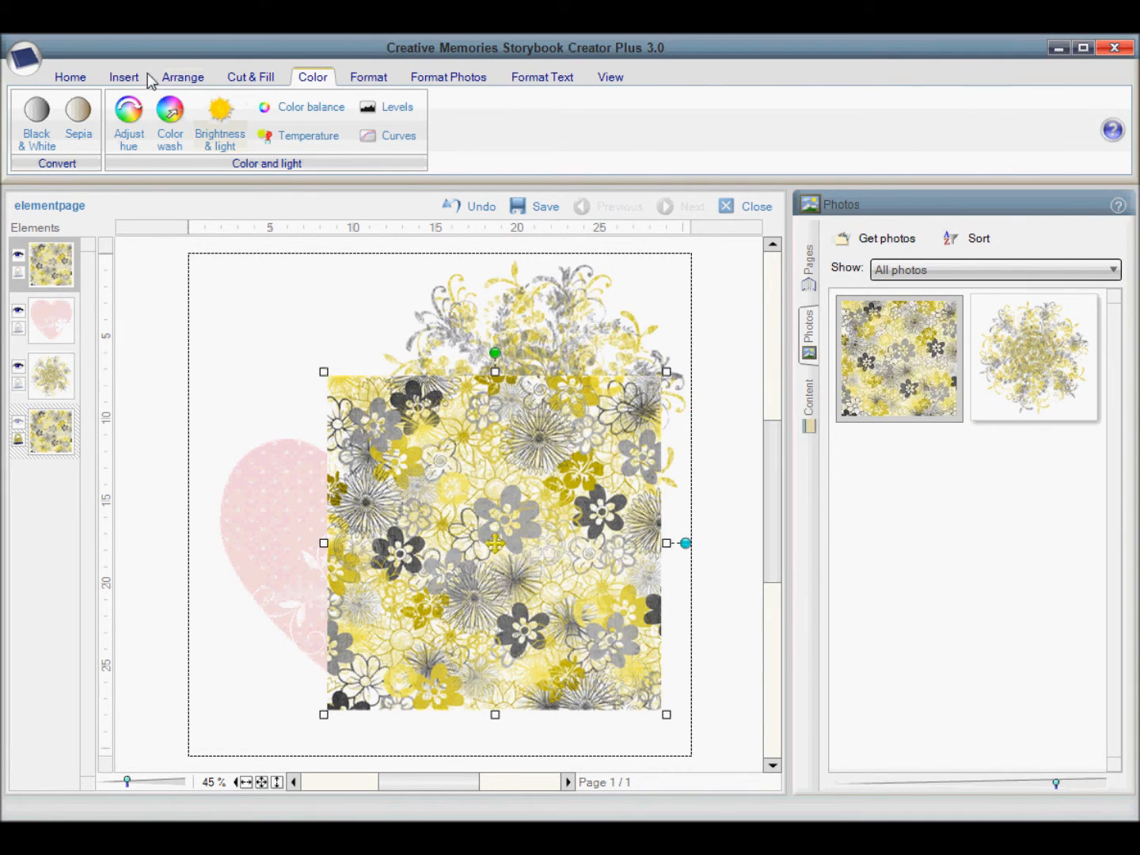
click(123, 76)
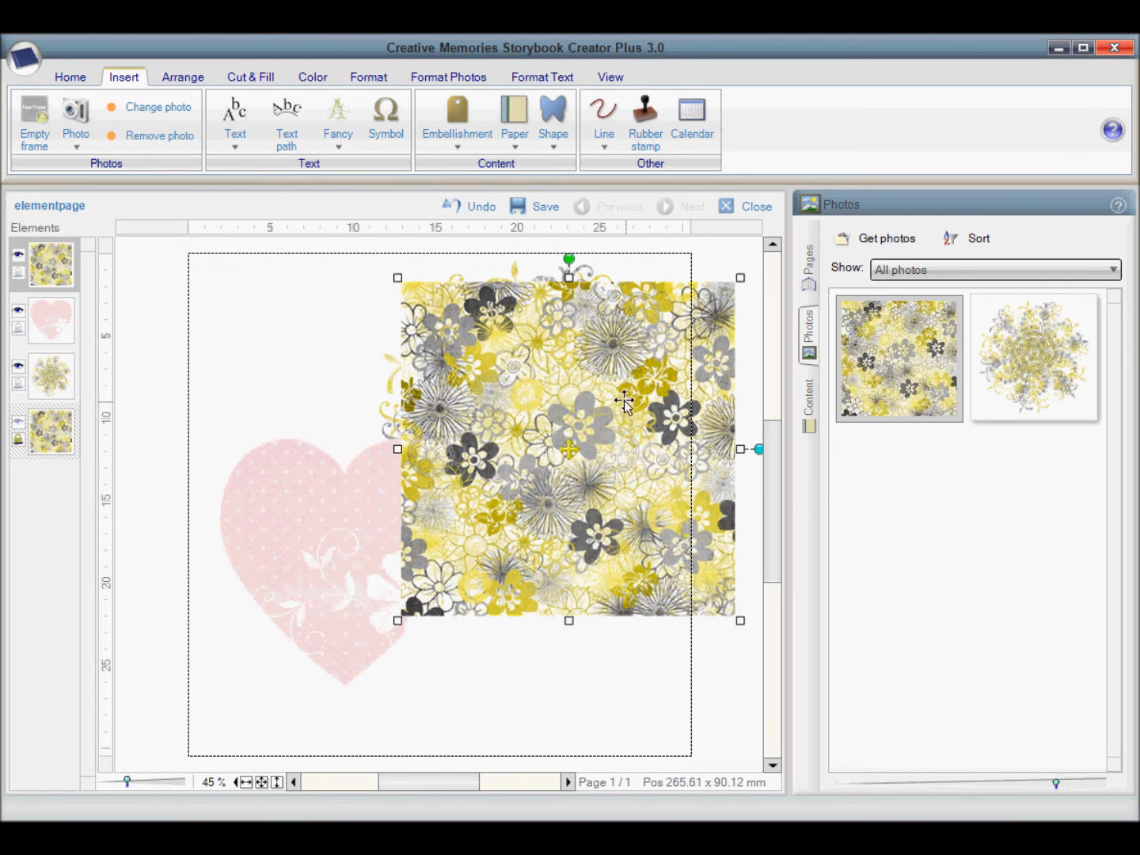
mouse_move(440, 481)
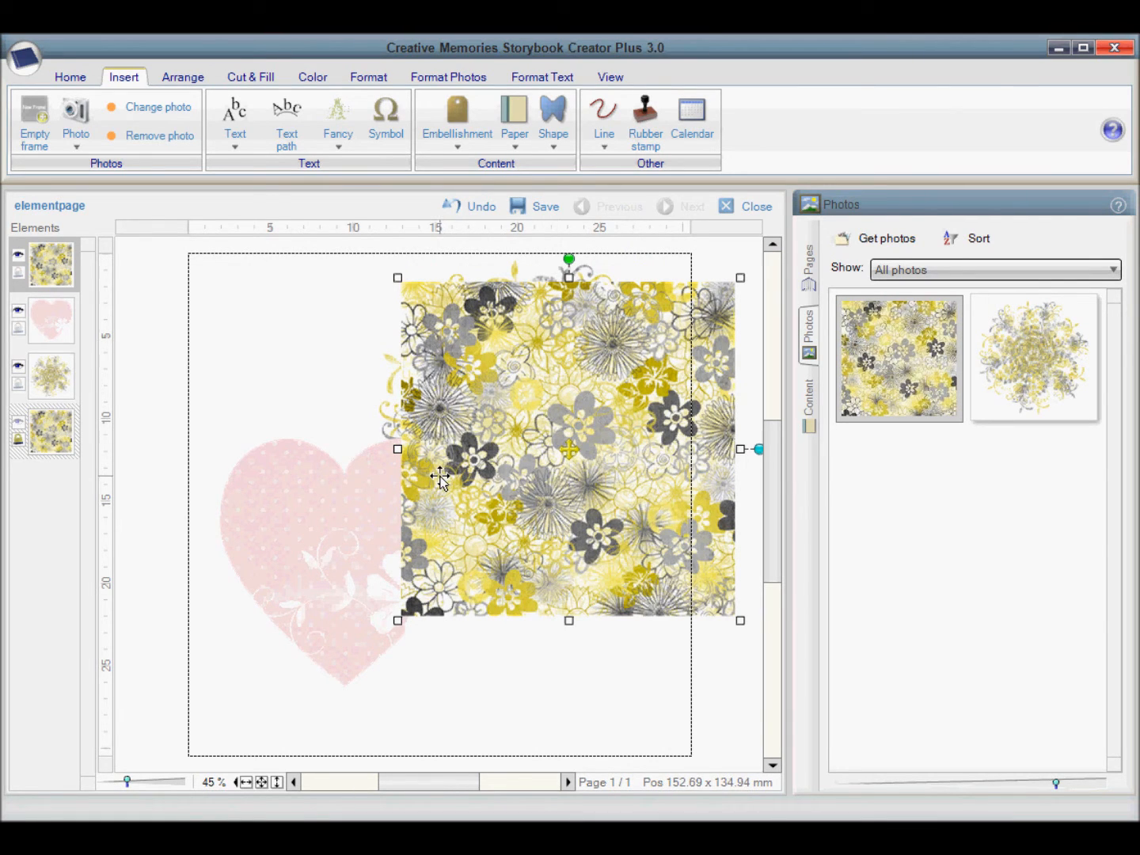
mouse_move(268, 198)
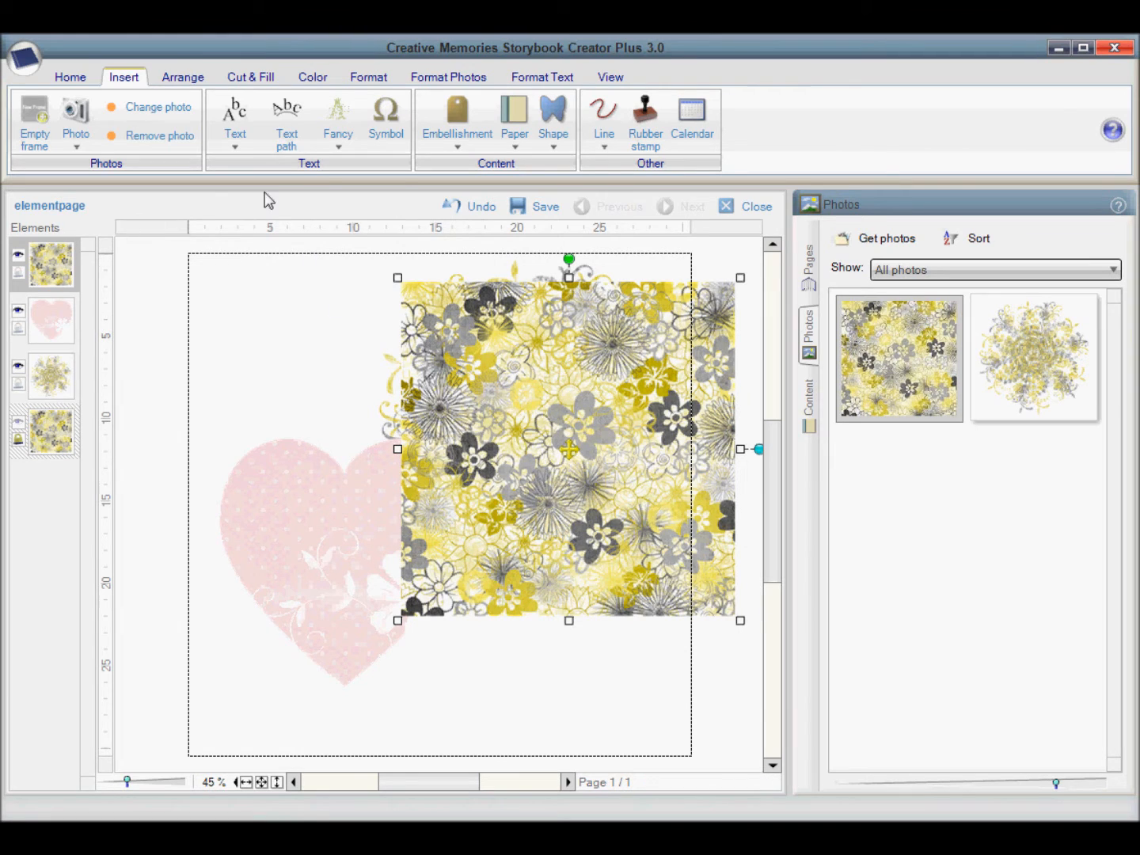
mouse_move(463, 285)
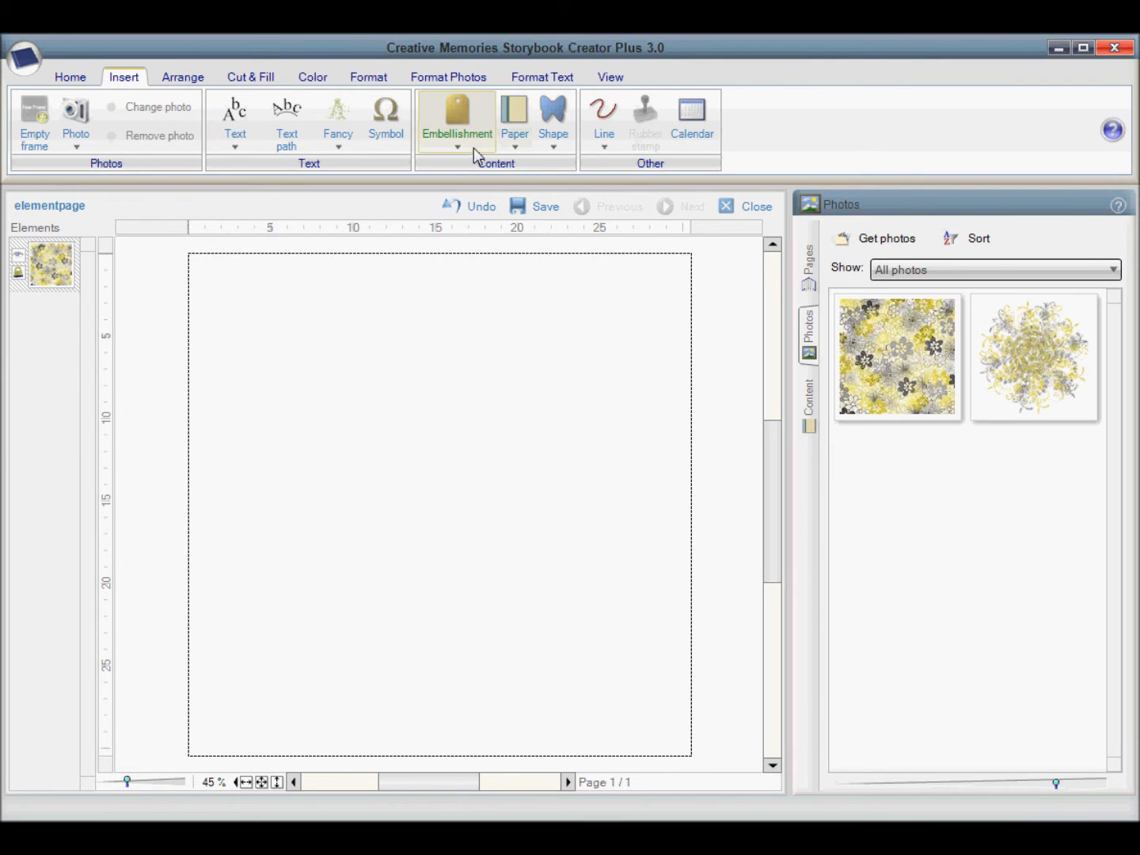
mouse_move(498, 155)
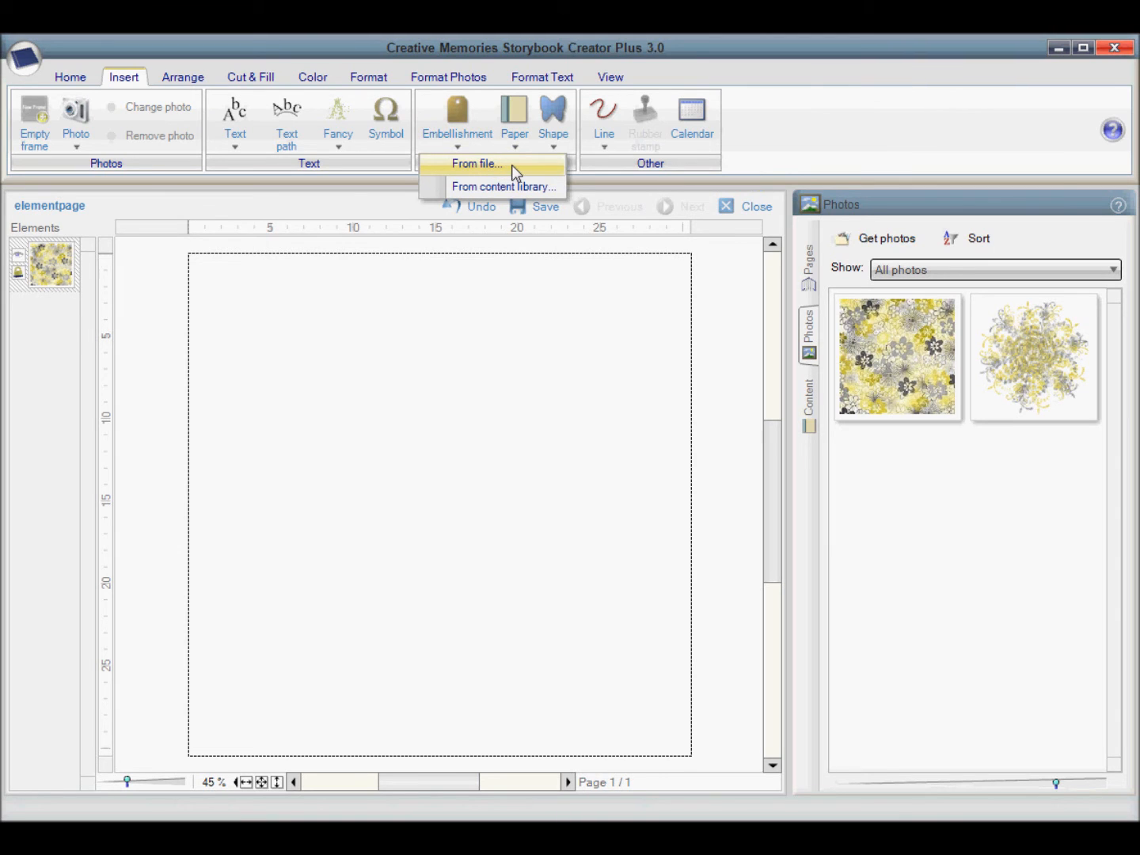
Step: Add the yellow butterfly embellishment from file near the page's top right
click(475, 165)
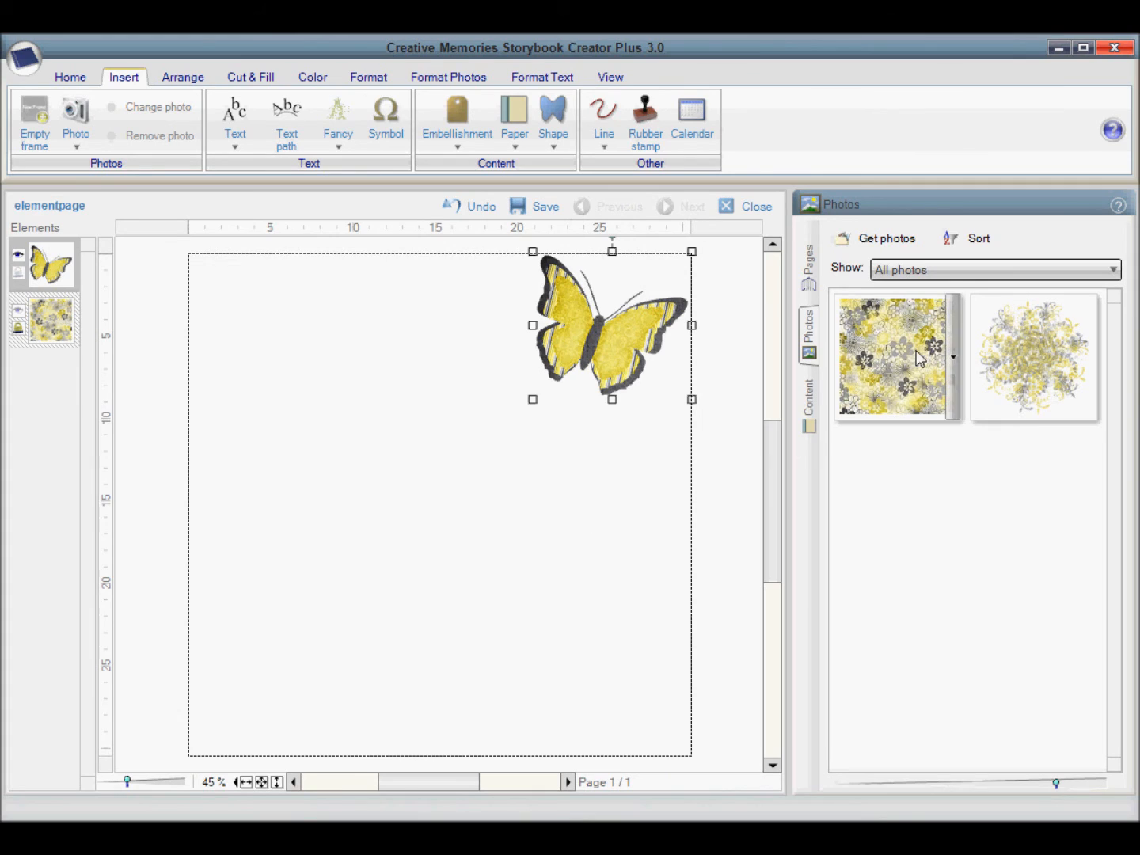
mouse_move(903, 403)
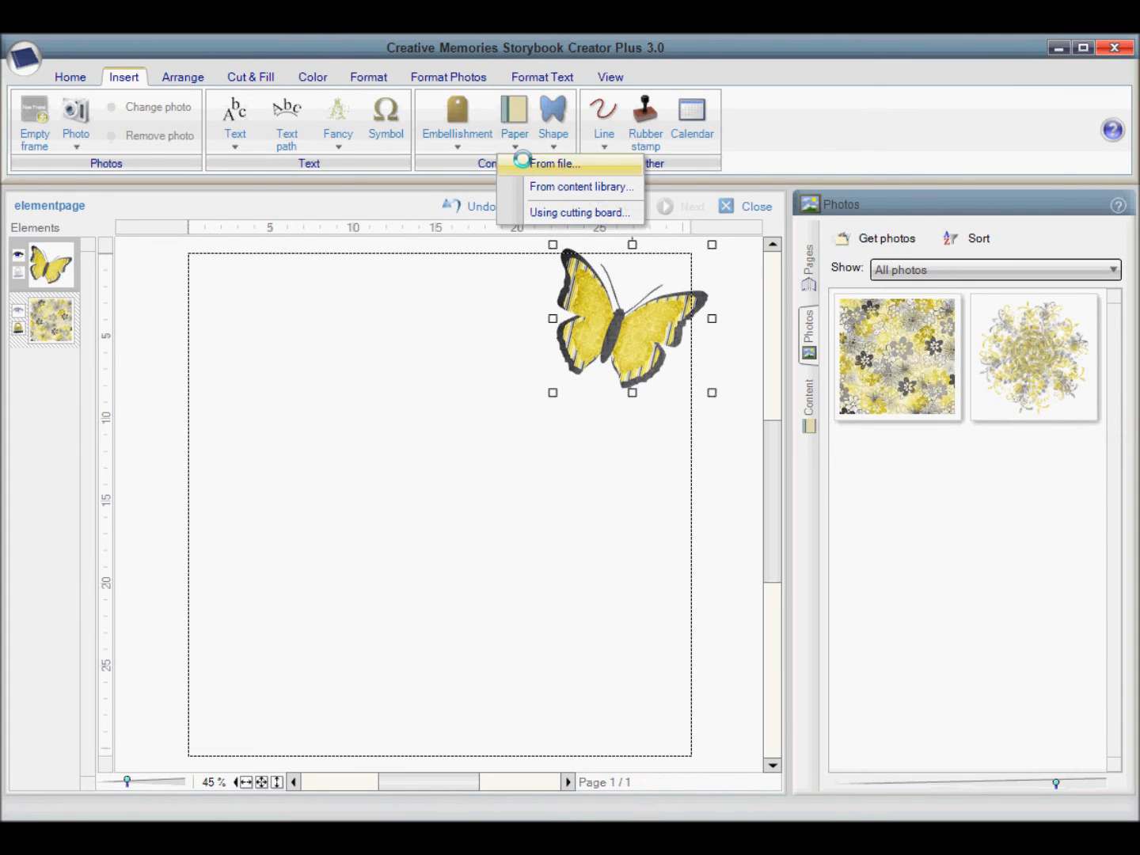
Step: Add the grey damask paper from file and move it to the page's upper left beside the butterfly
click(555, 163)
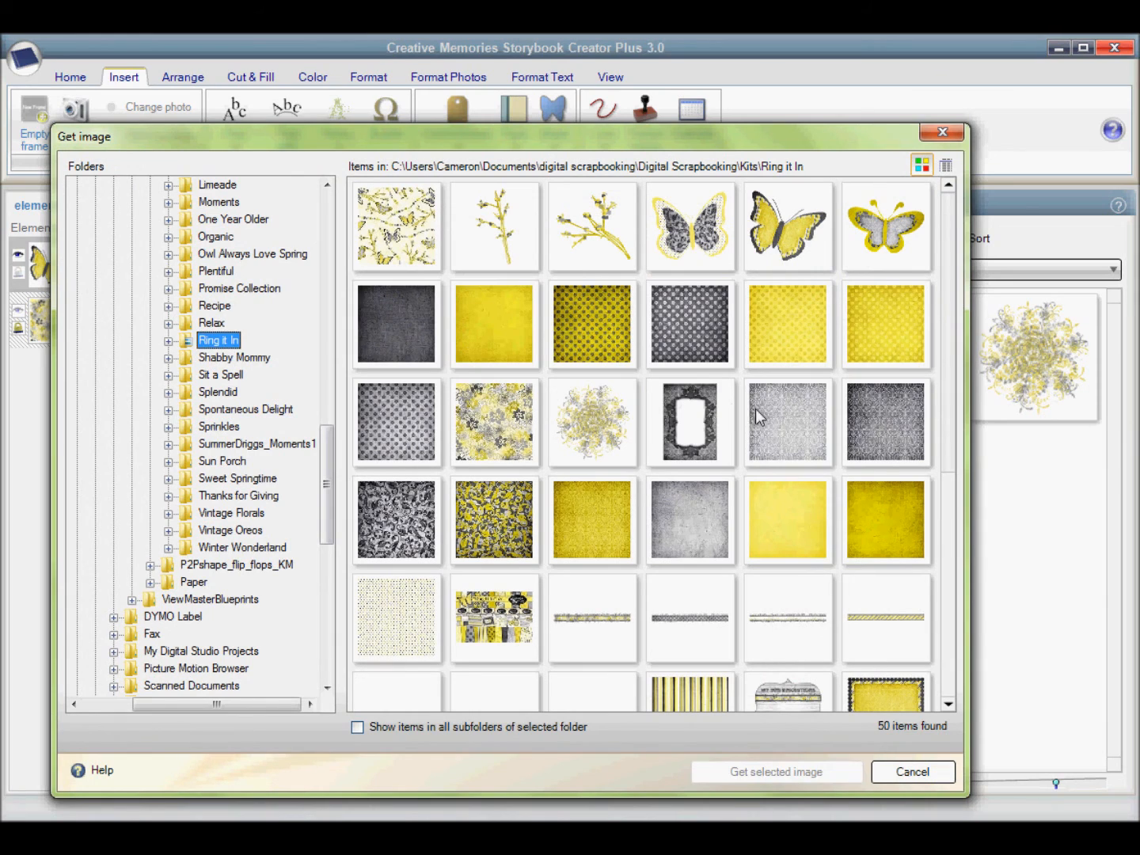
click(789, 421)
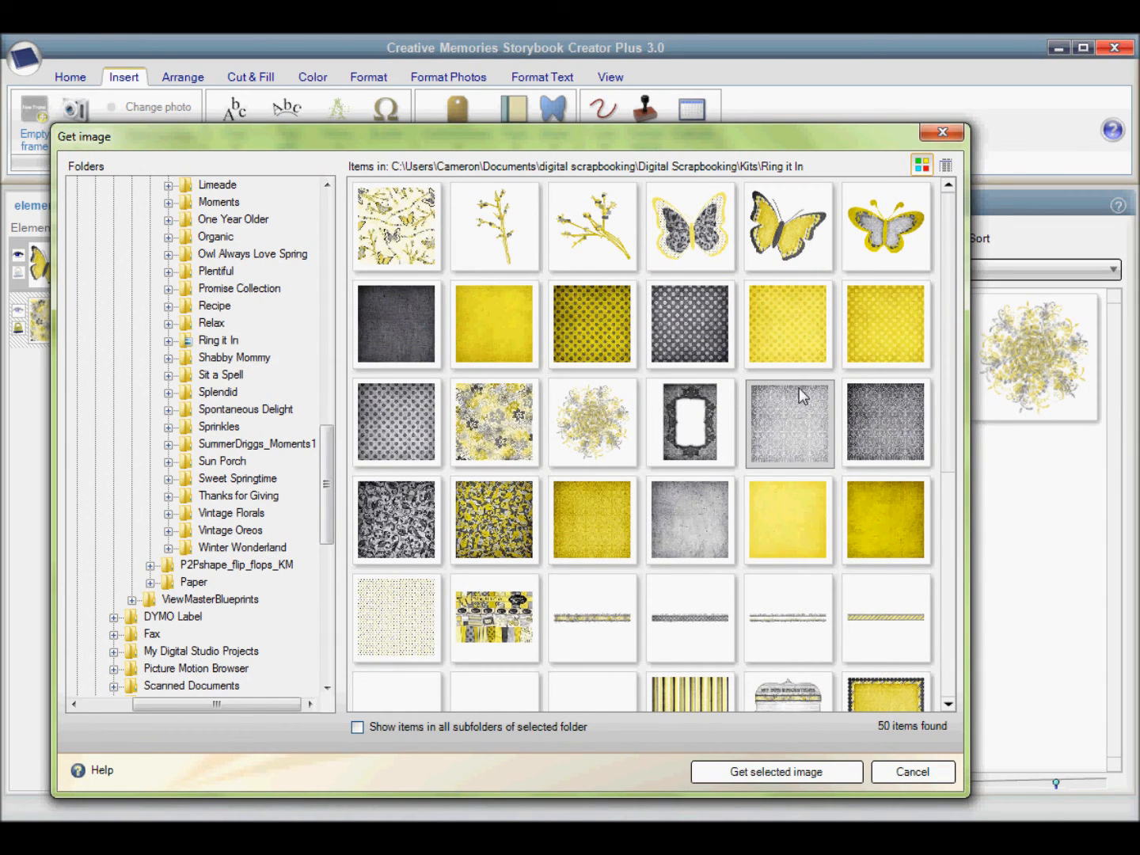
mouse_move(776, 773)
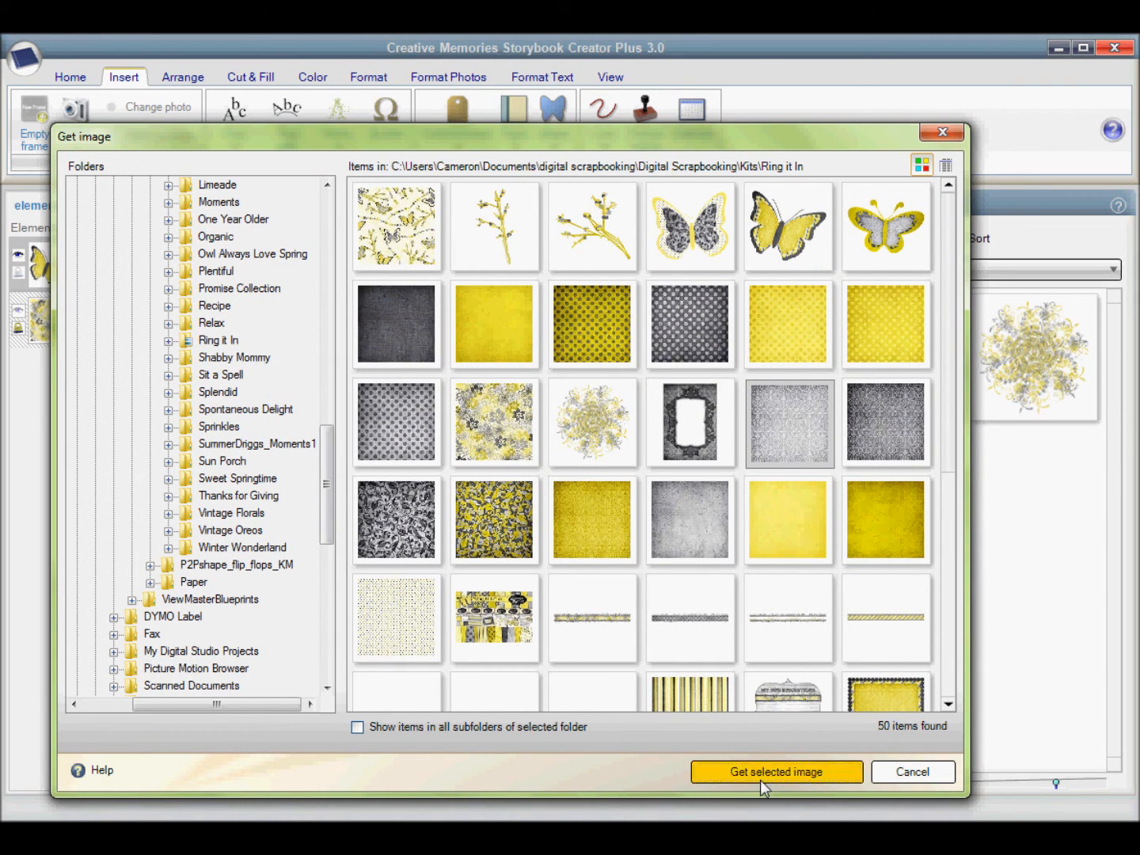
click(776, 771)
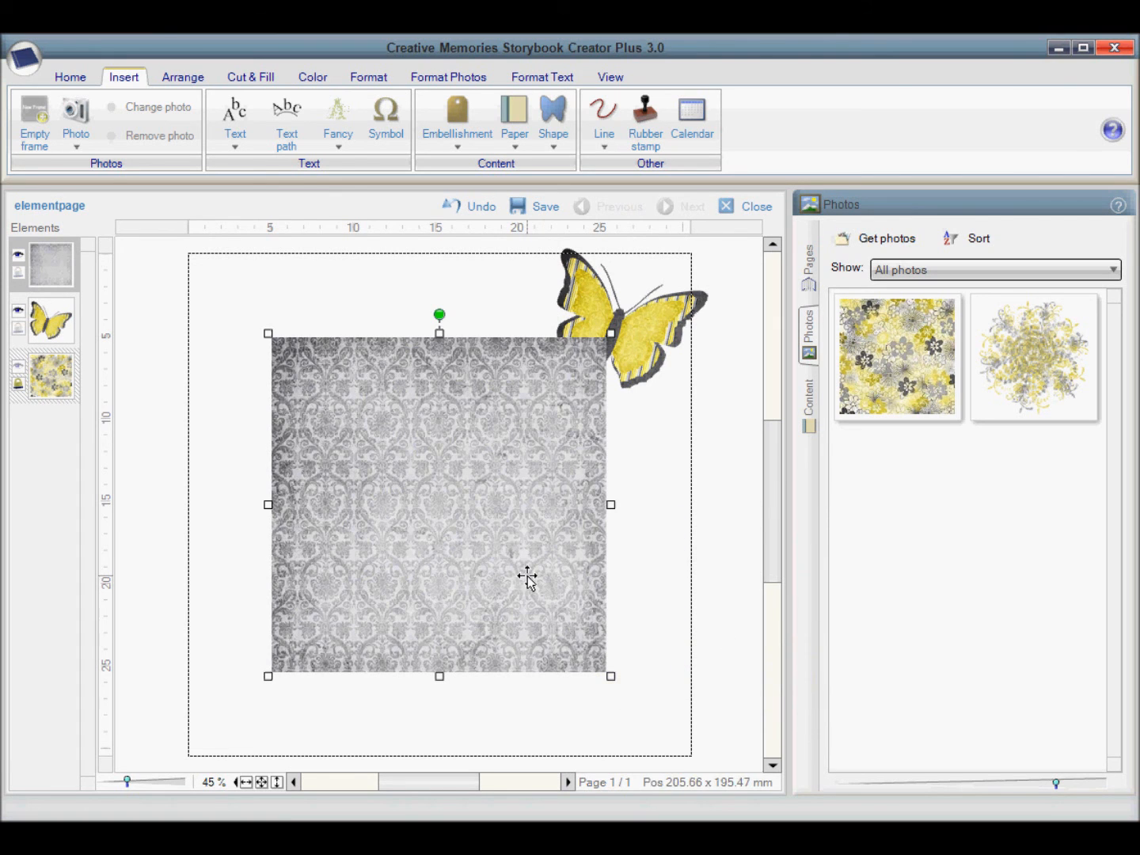
drag(529, 578, 453, 522)
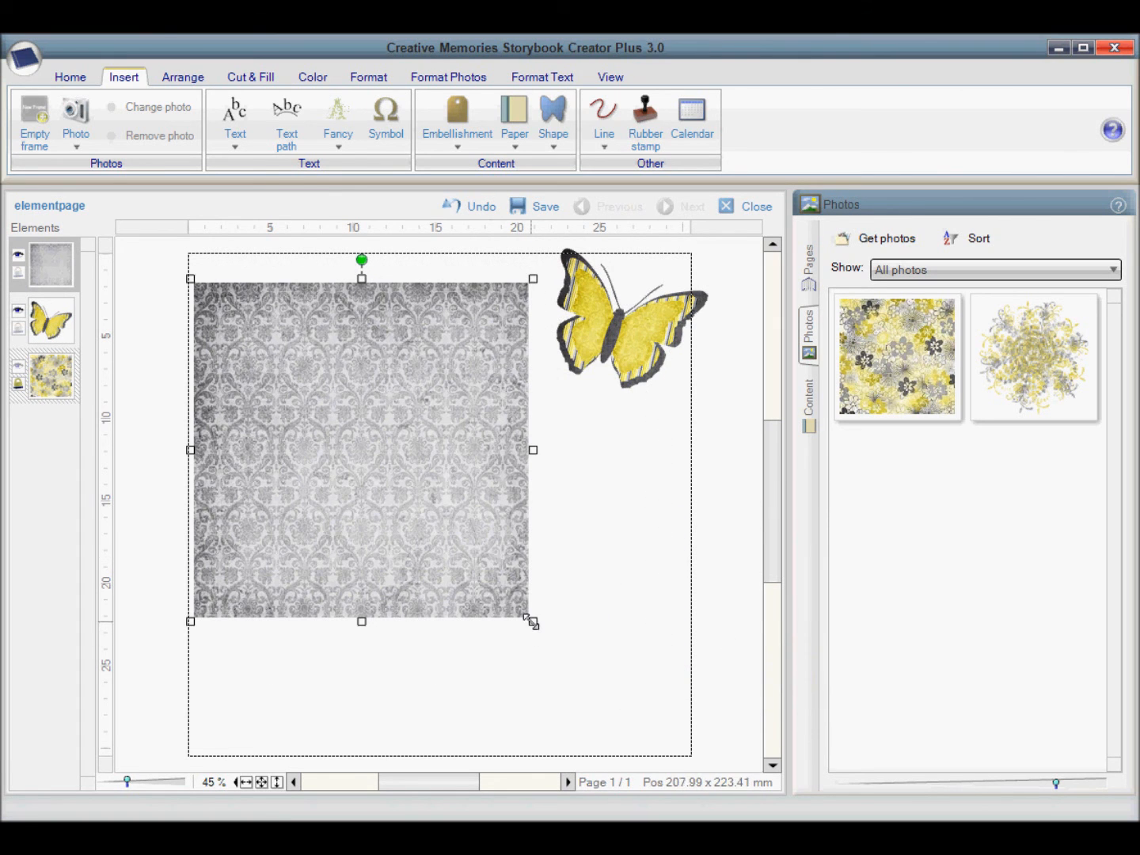